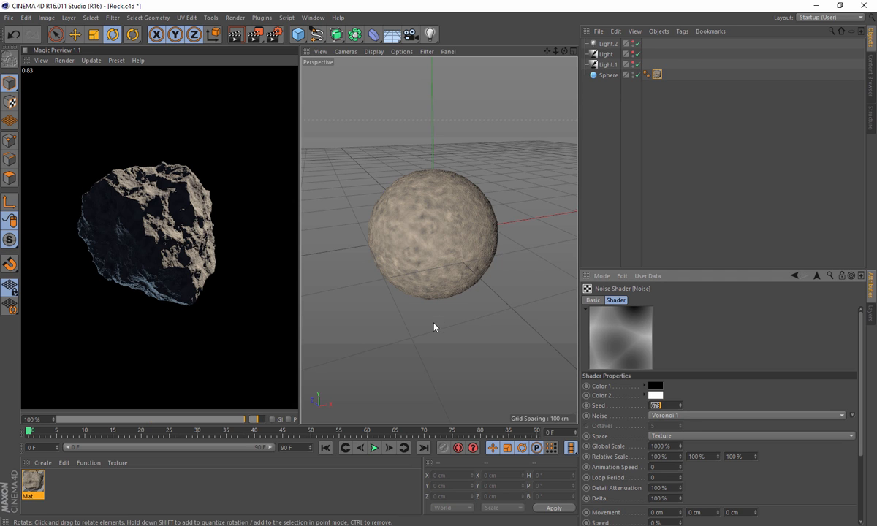
mouse_move(168, 273)
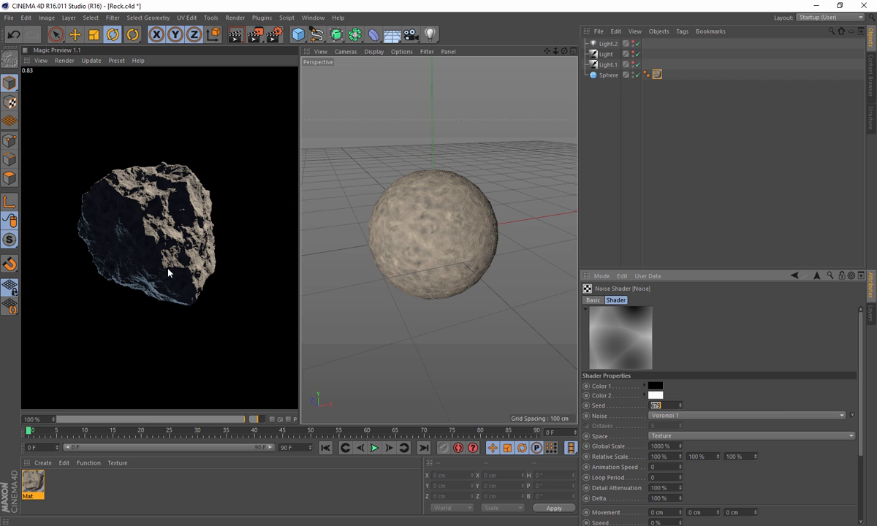
mouse_move(168, 276)
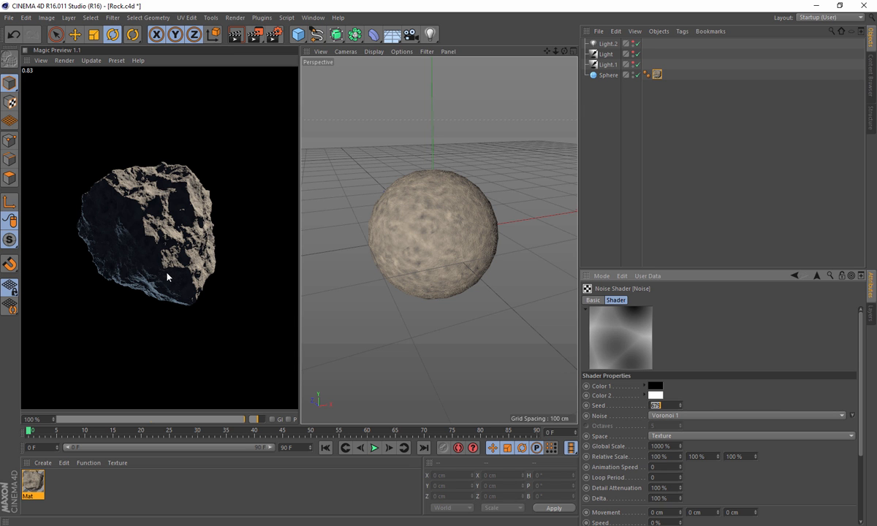
mouse_move(208, 280)
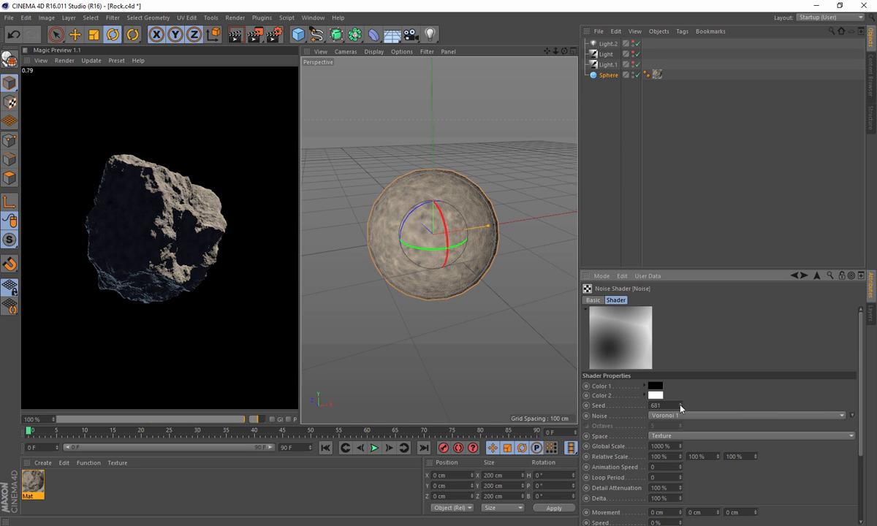
Try another noise seed, play the Rock Collision drop animation, and go to the File menu.
left_click(681, 406)
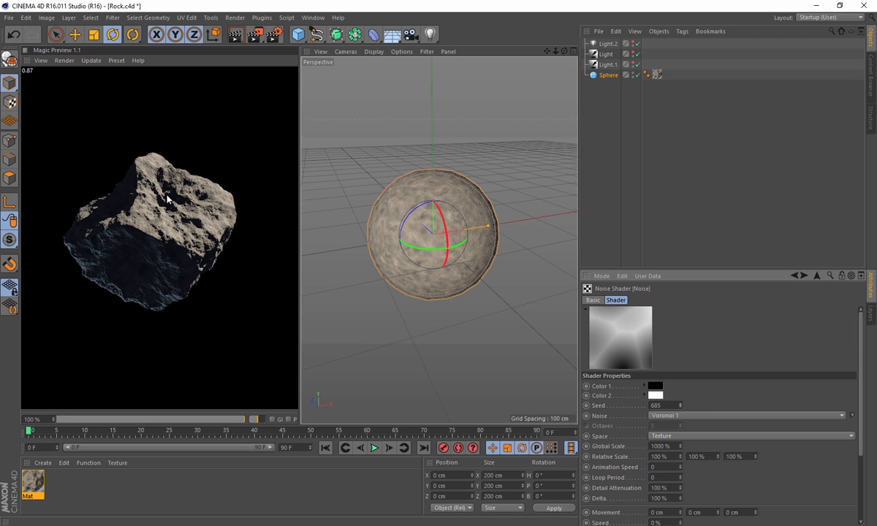
mouse_move(196, 339)
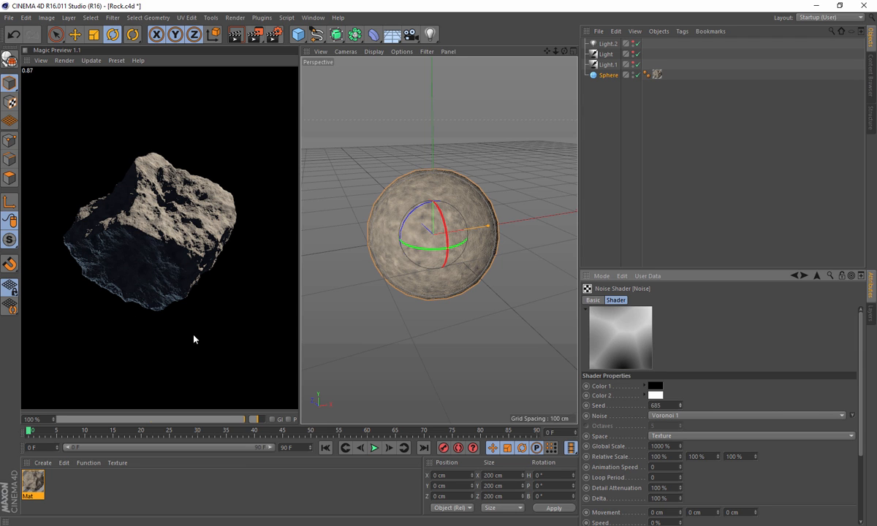
mouse_move(196, 218)
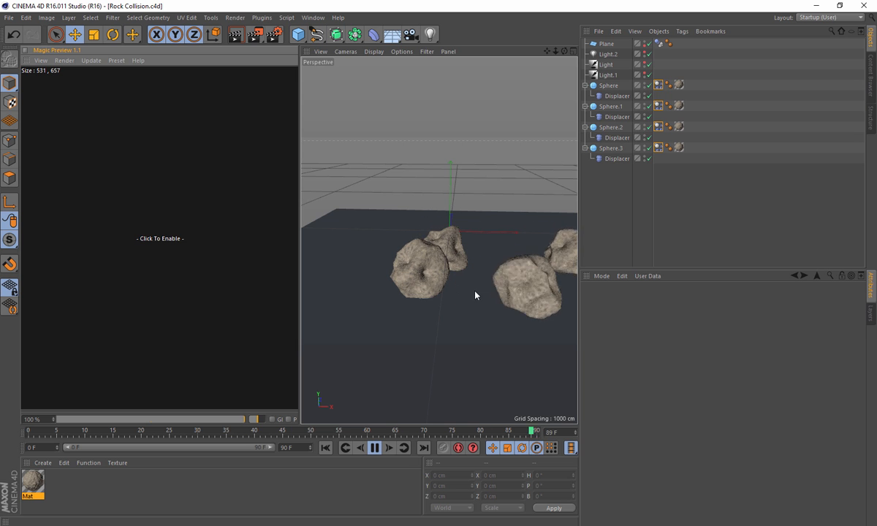
left_click(374, 447)
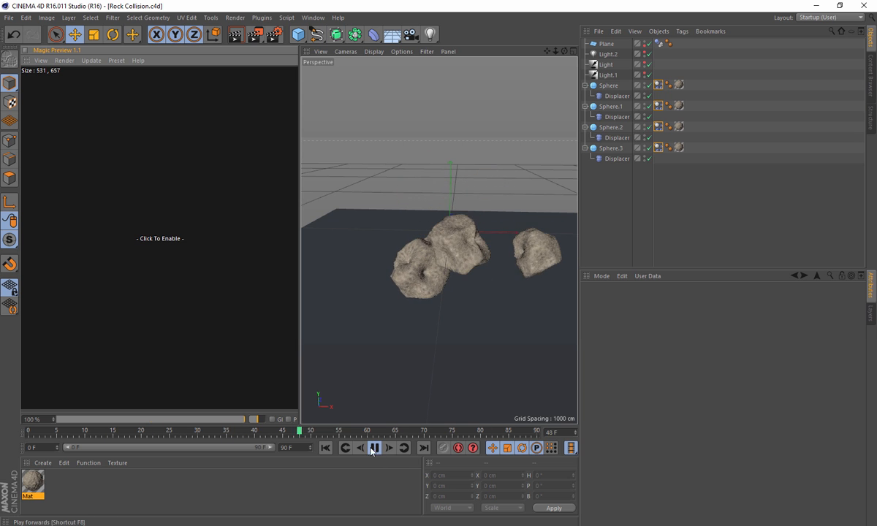
left_click(9, 17)
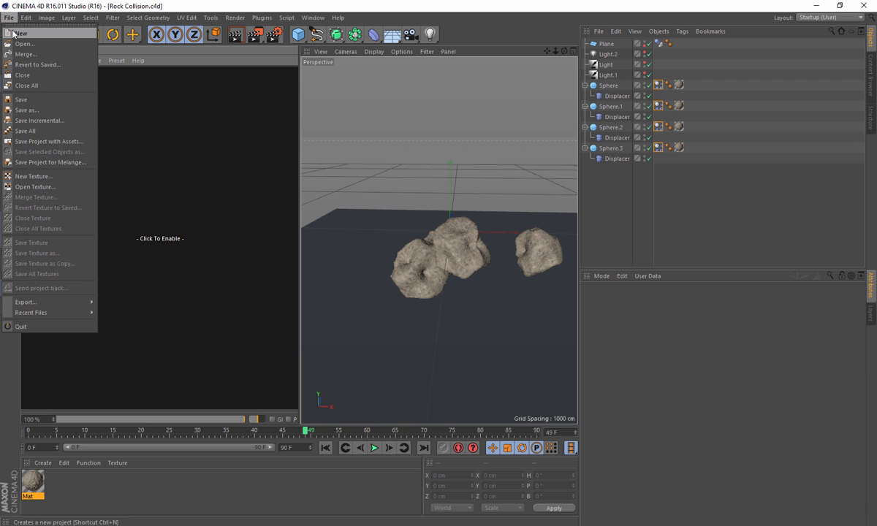
Start a new scene, launch Magic Preview, and make the added sphere an Icosahedron type.
left_click(20, 32)
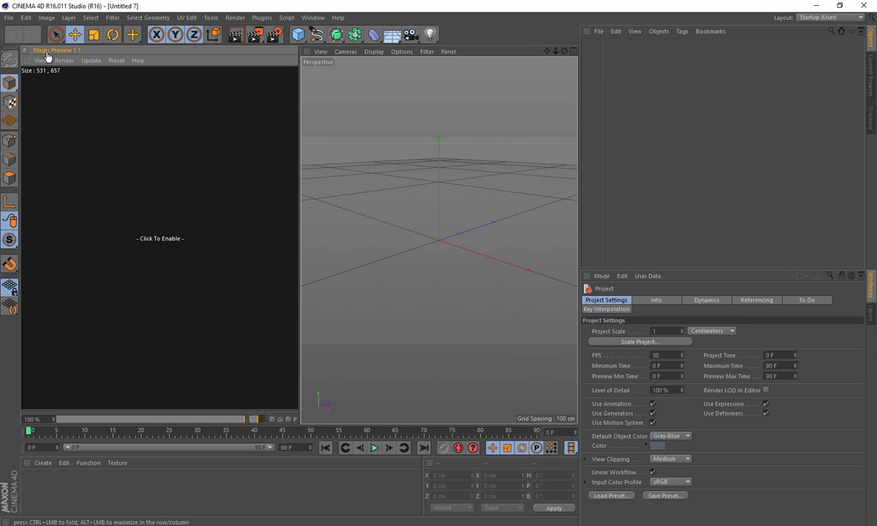
left_click(262, 17)
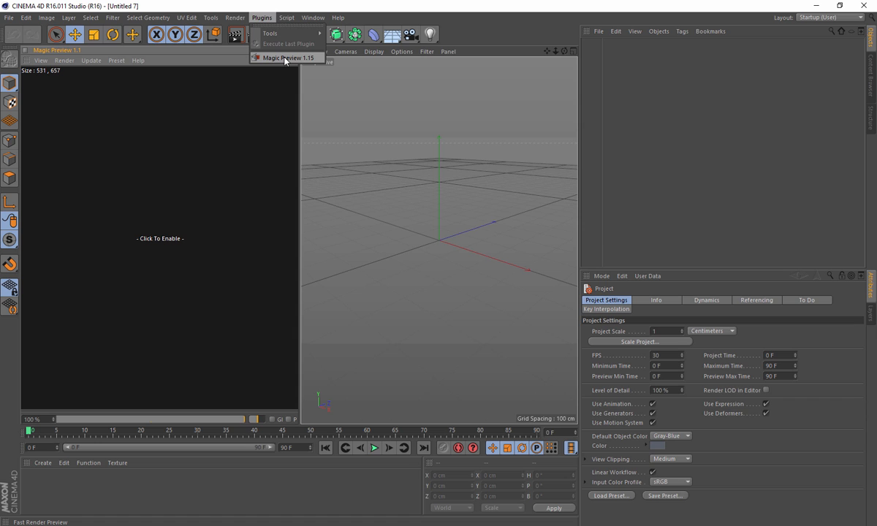
mouse_move(301, 59)
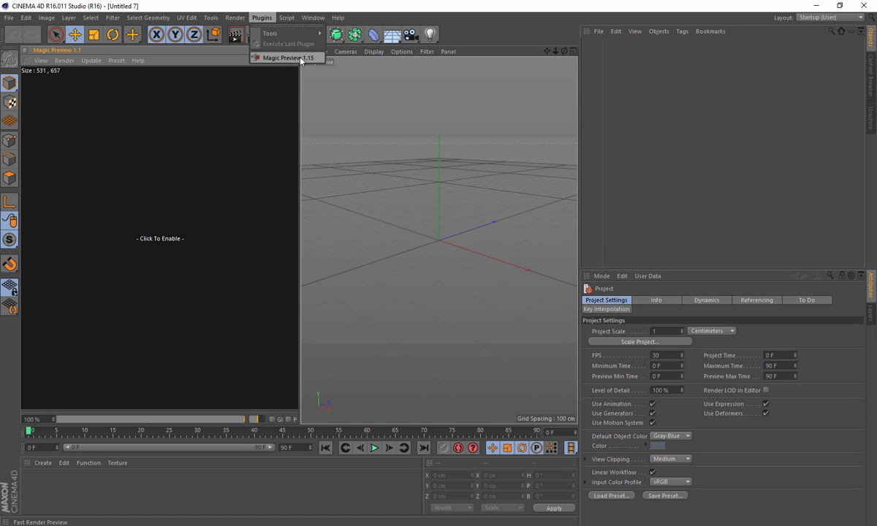
left_click(285, 59)
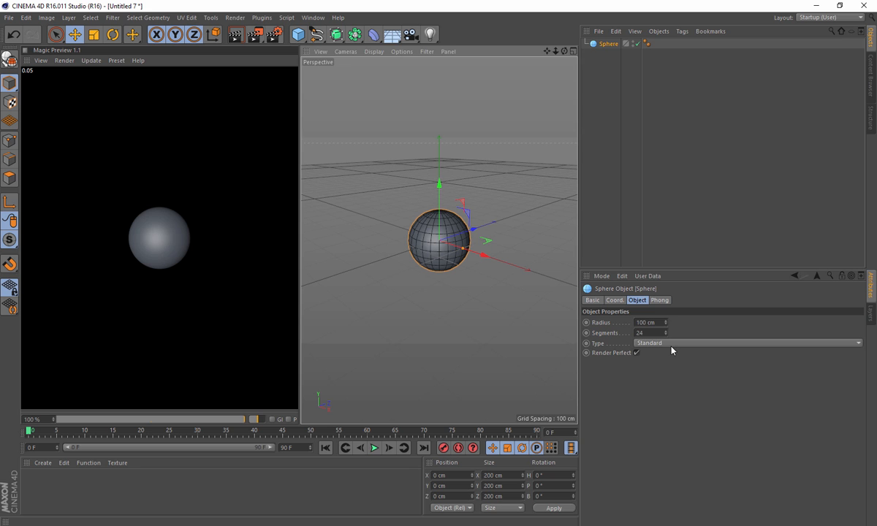
left_click(747, 342)
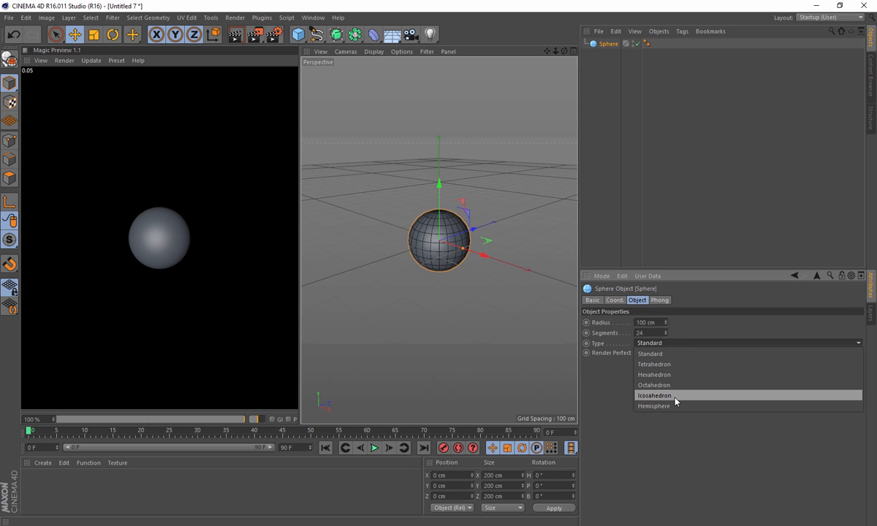
left_click(653, 394)
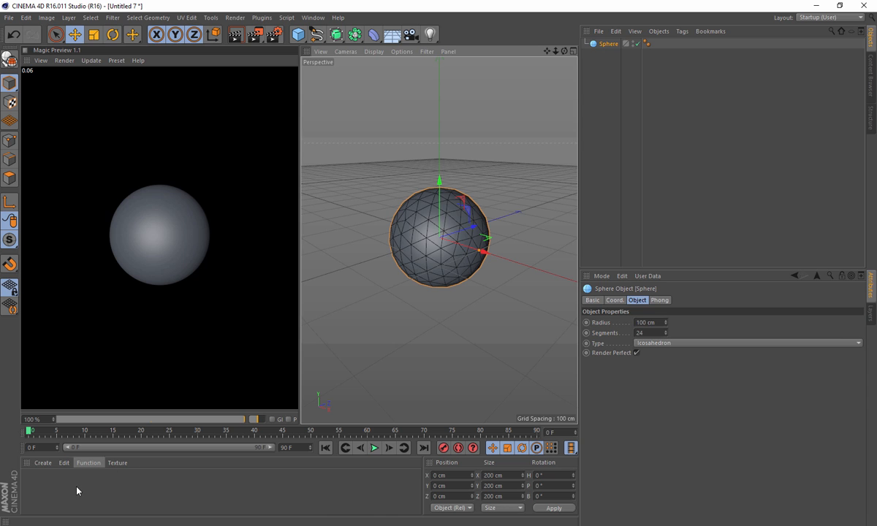
Create a material named Rock with a Noise shader loaded into its Color channel.
double_click(33, 482)
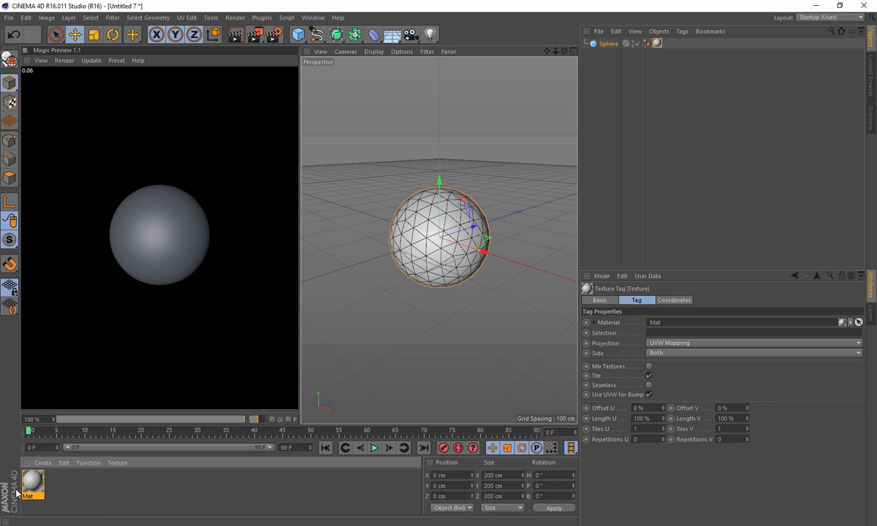
double_click(32, 484)
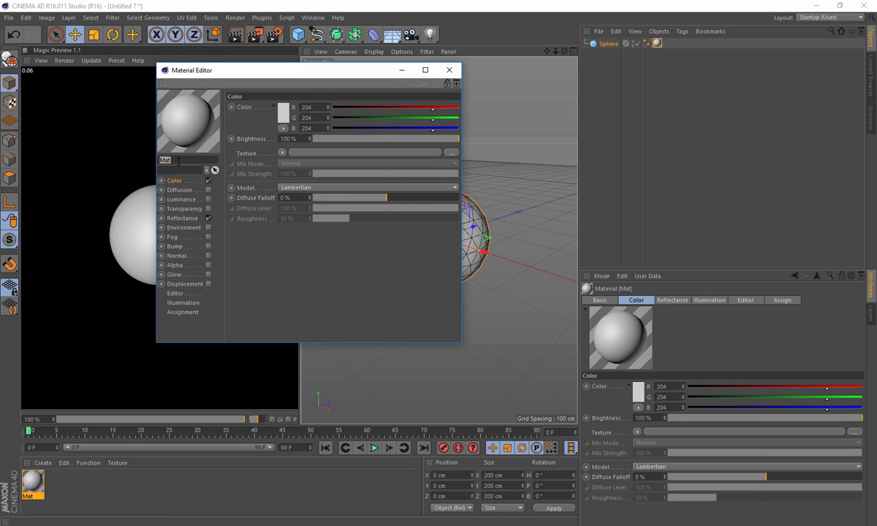
type("Rock")
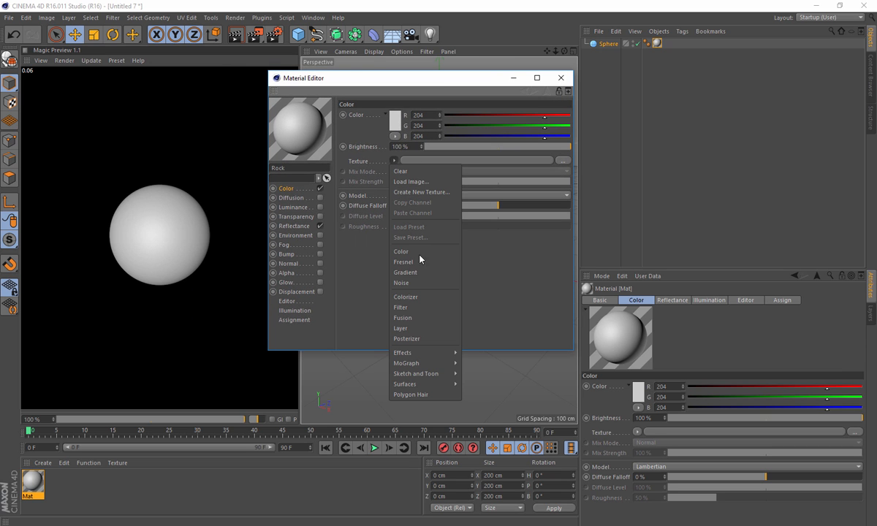
left_click(401, 283)
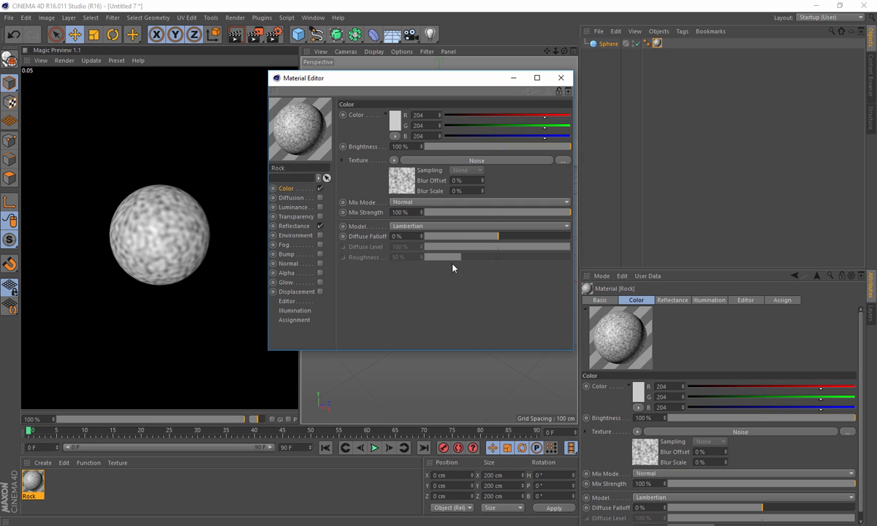
left_click(477, 159)
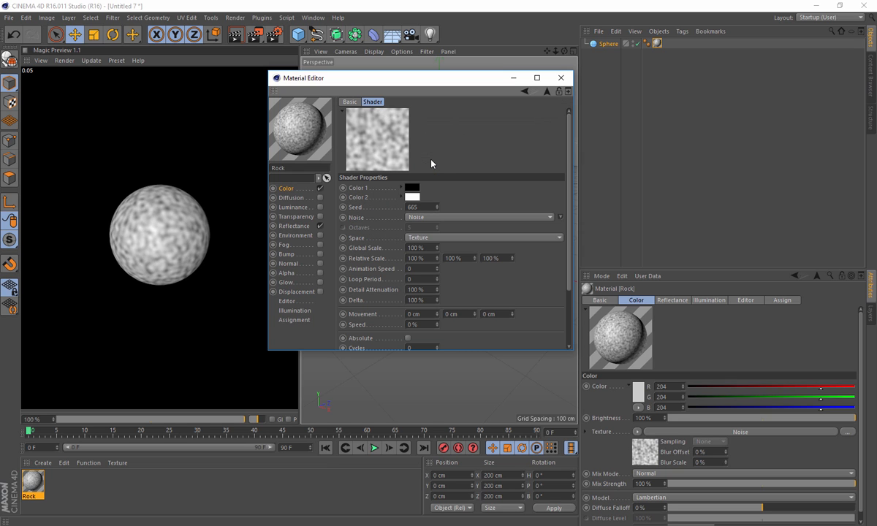
mouse_move(372, 225)
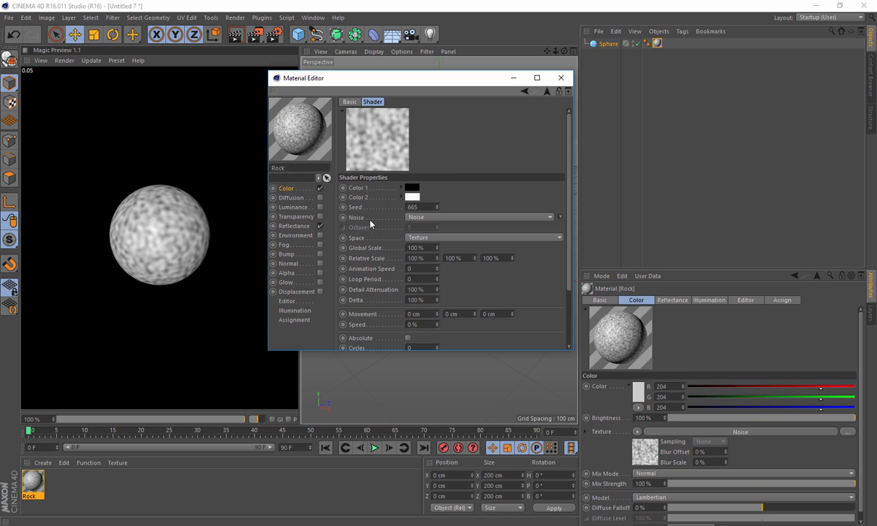
Set the colour noise to Blistered Turbulence with black first and tan second colours.
left_click(481, 217)
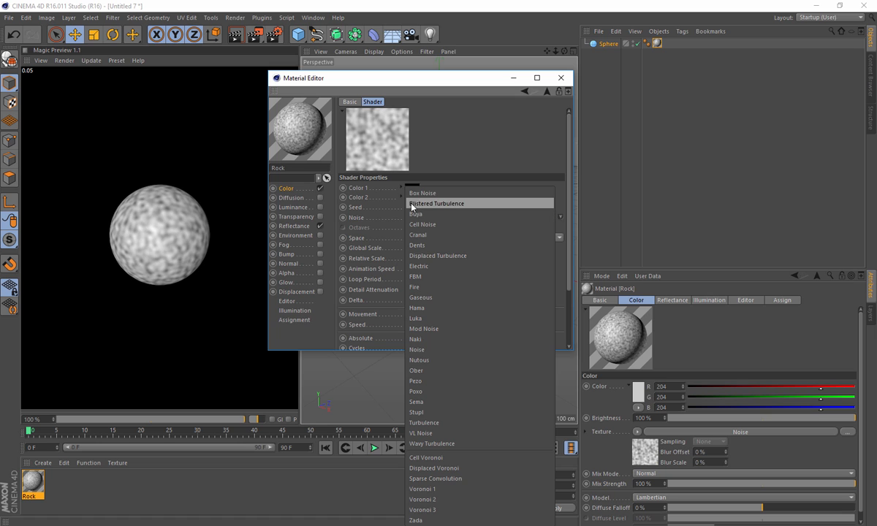
left_click(436, 203)
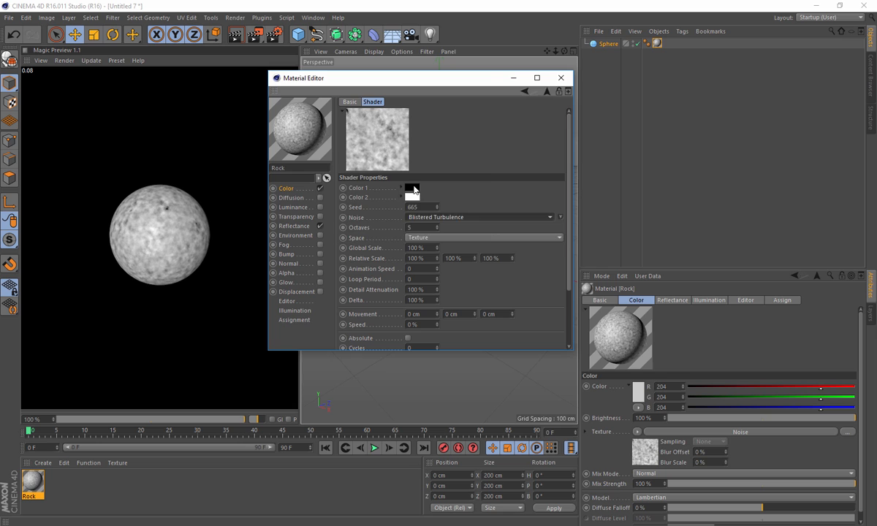
left_click(412, 187)
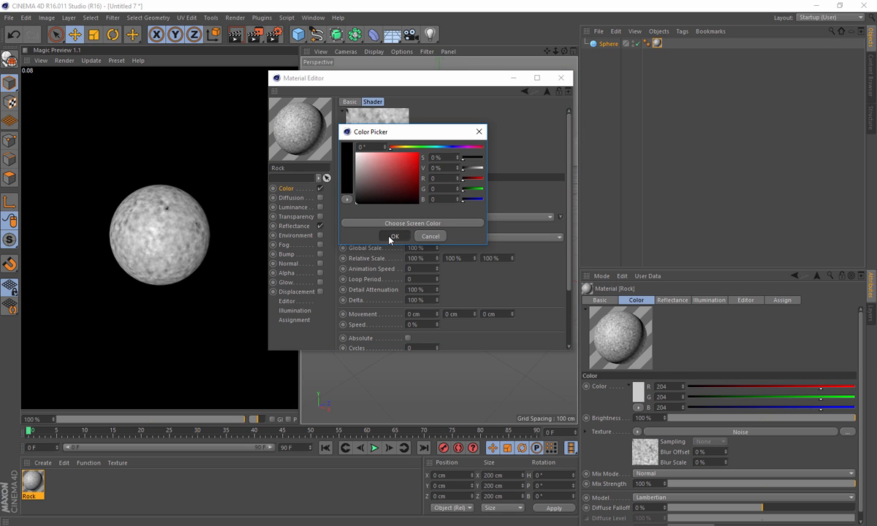
left_click(394, 237)
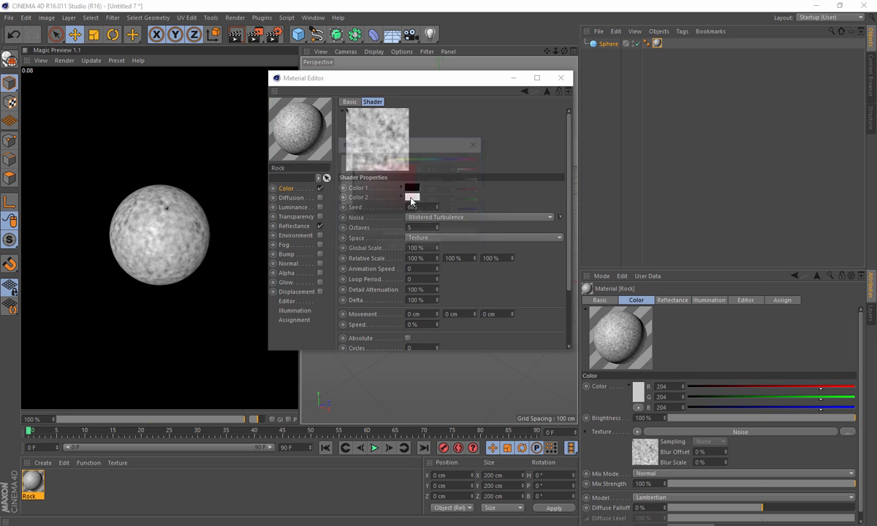
left_click(412, 187)
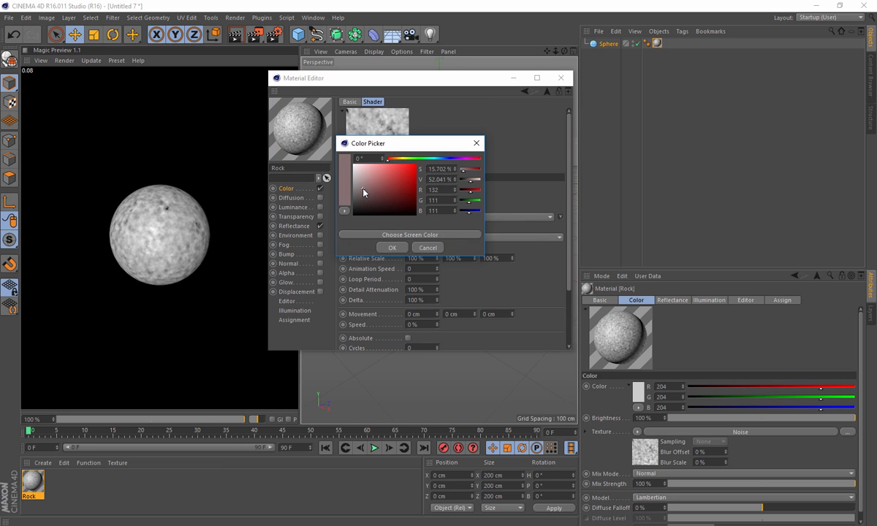
left_click(368, 191)
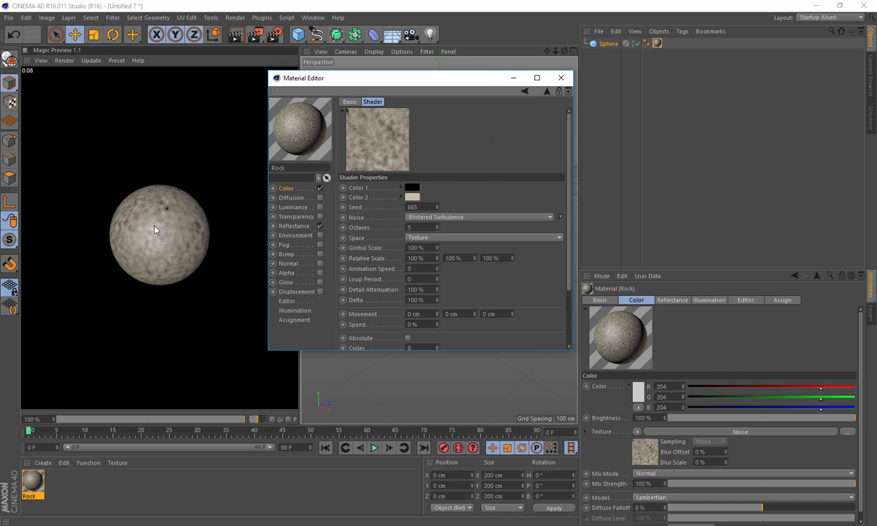
mouse_move(320, 231)
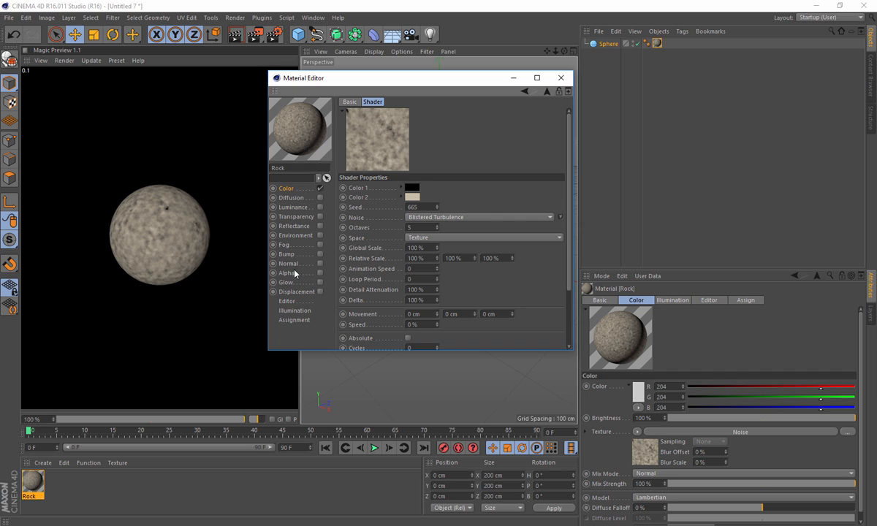
Enable Bump with a Blistered Turbulence noise texture and close the Rock material editor.
left_click(286, 254)
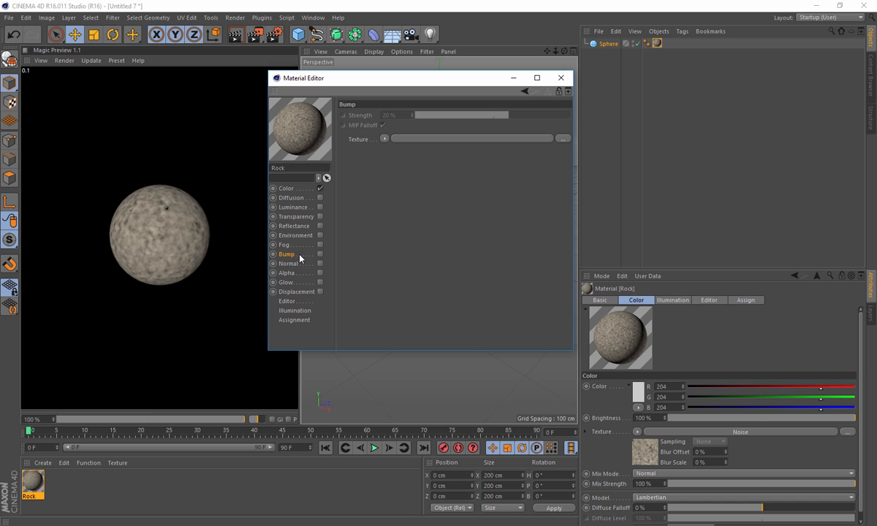
left_click(384, 139)
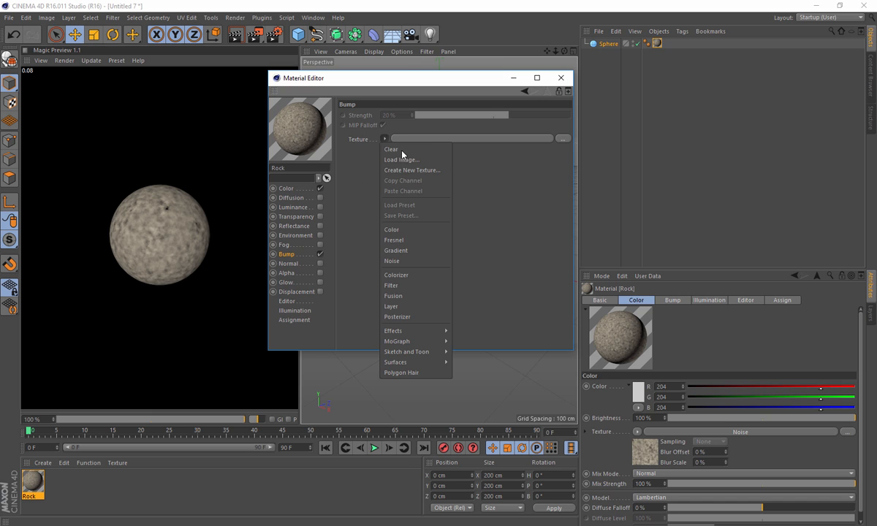
left_click(391, 260)
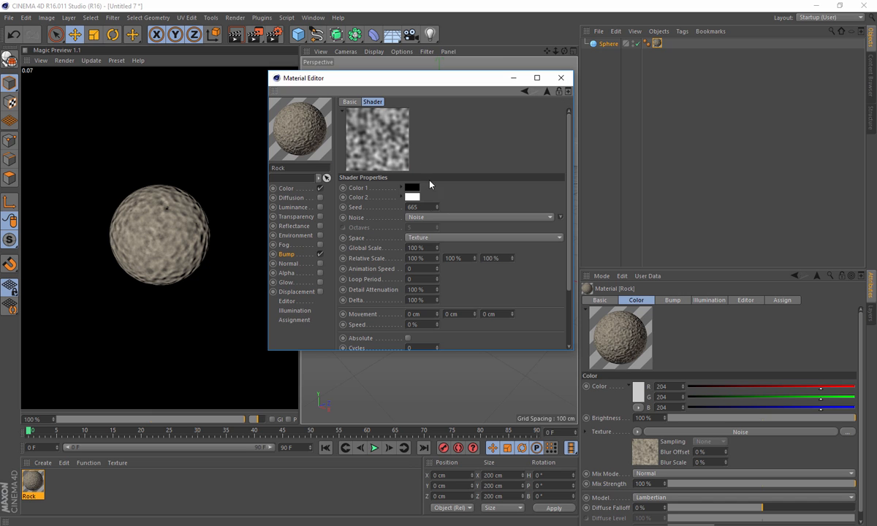
left_click(481, 216)
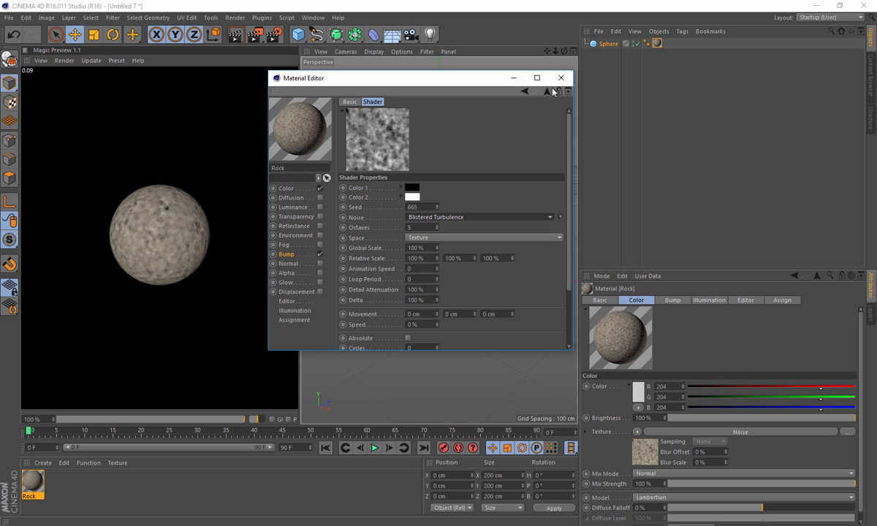
mouse_move(562, 79)
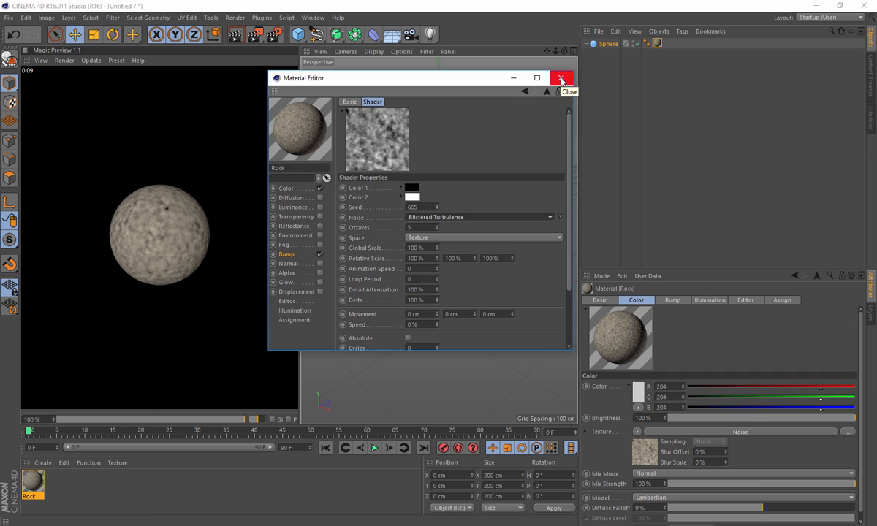
left_click(561, 79)
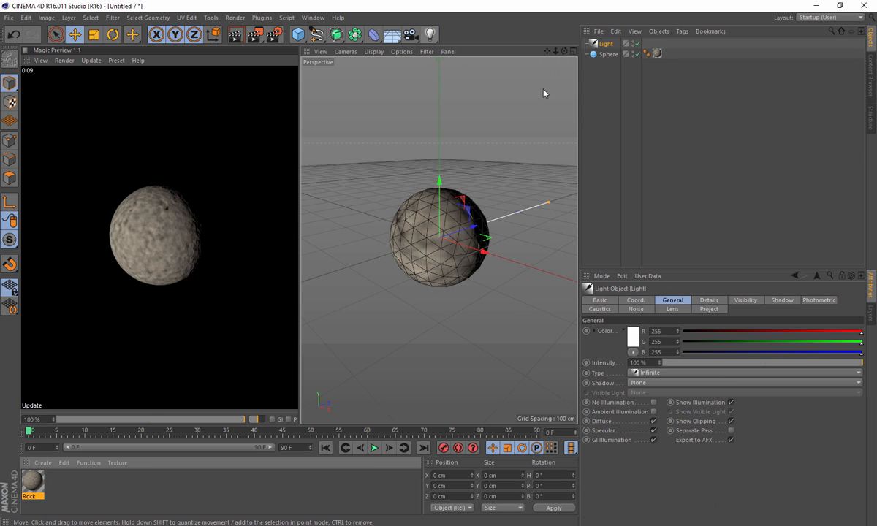
Rotate the light to side-light the sphere into a crescent, then reopen the Rock material.
left_click(111, 35)
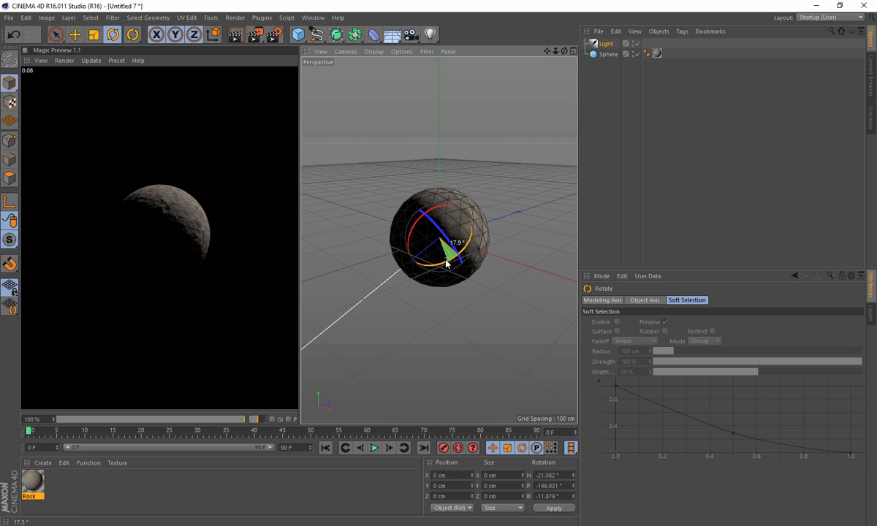
left_click_drag(447, 264, 453, 249)
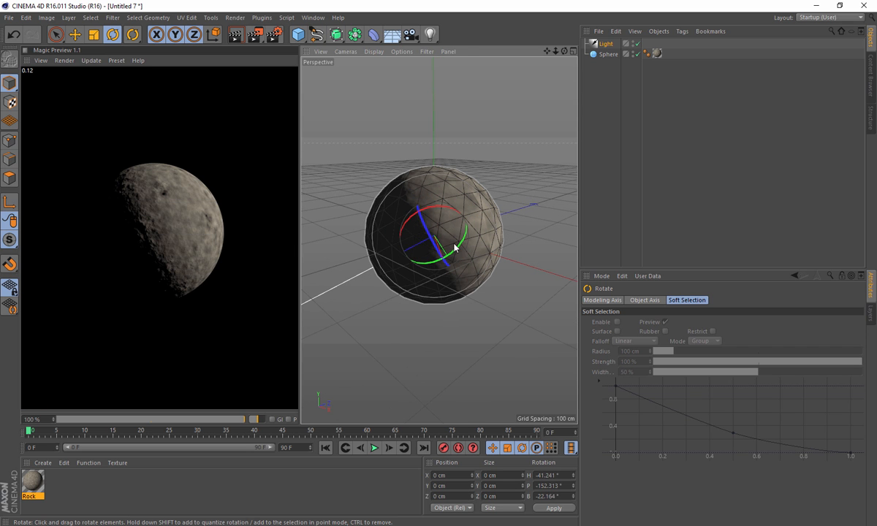
left_click(30, 482)
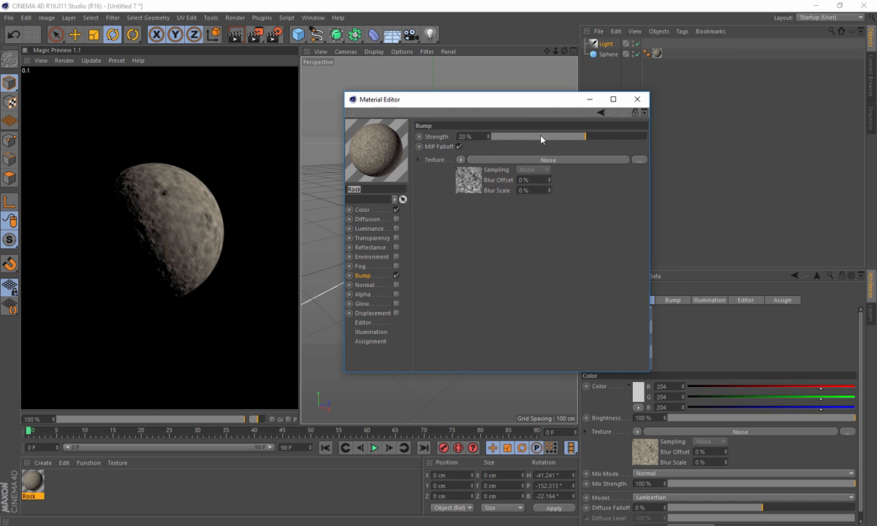
Raise the bump strength, set the bump noise Global Scale to 50, and close the editor.
left_click_drag(567, 138, 588, 137)
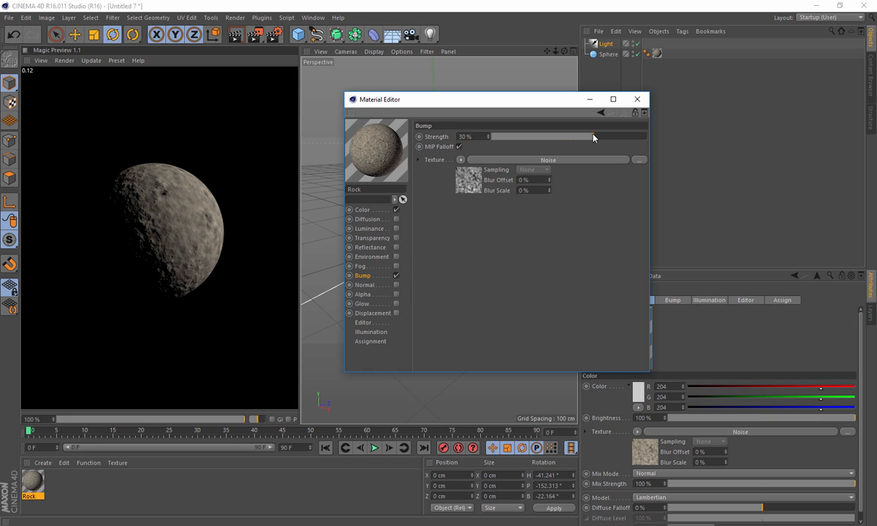
left_click(547, 159)
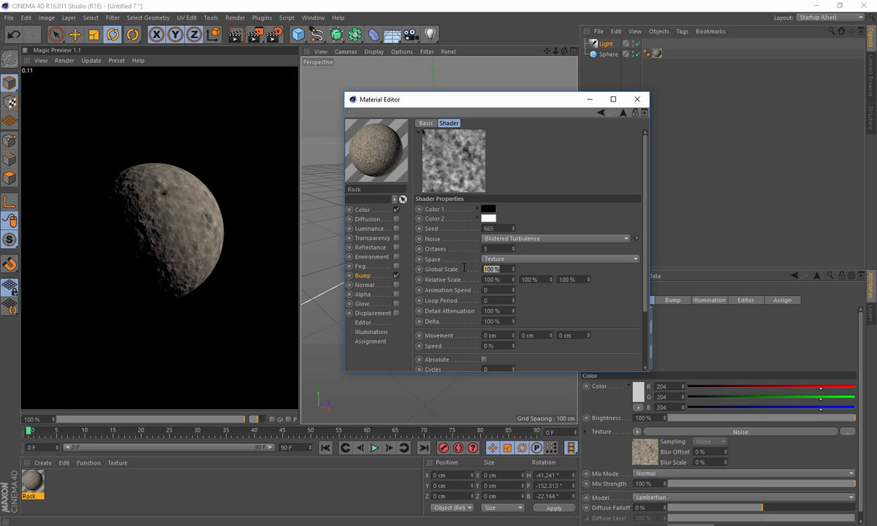
type("50")
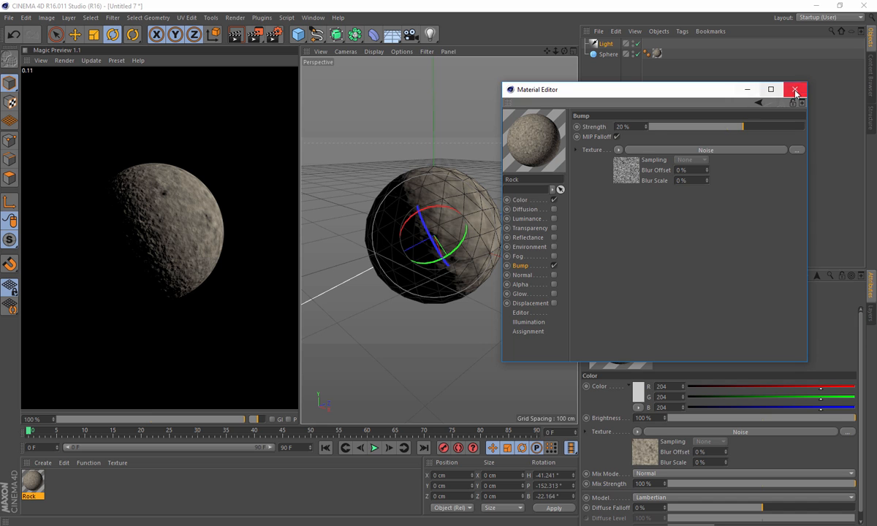
left_click(795, 89)
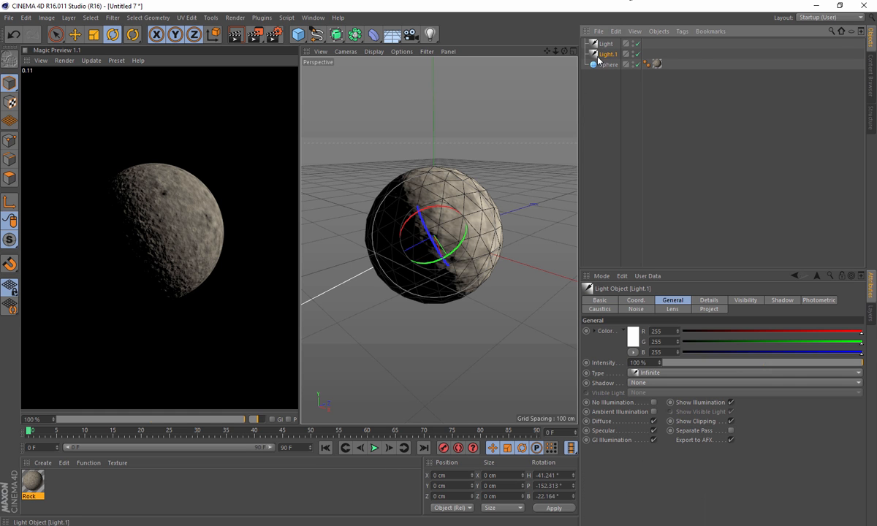
Rotate the second light so it lights the rock's dark side.
left_click_drag(439, 220, 526, 260)
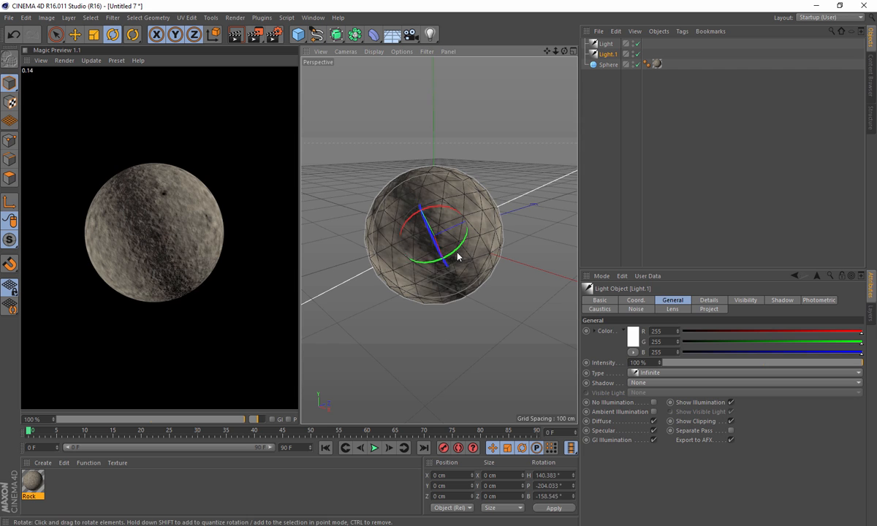
Swing Light.1 behind the rock as a rim light and tint its colour pale blue.
left_click_drag(455, 255, 446, 233)
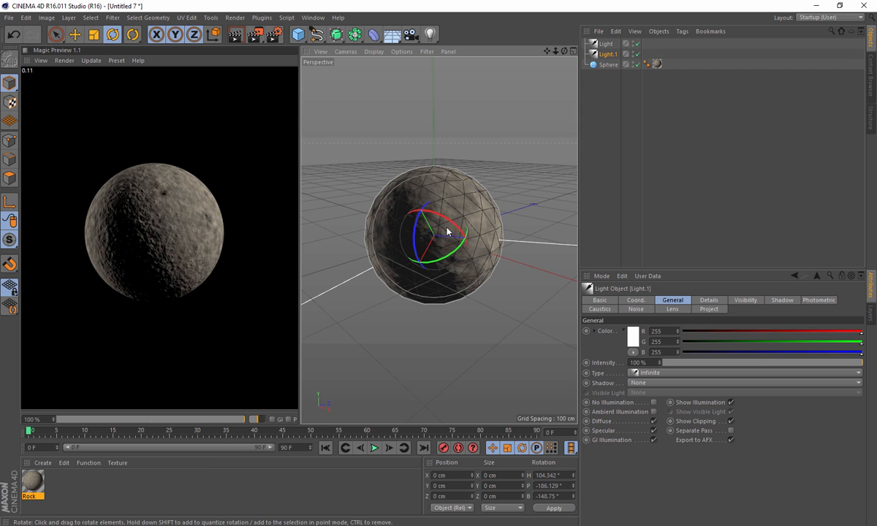
left_click_drag(445, 231, 426, 231)
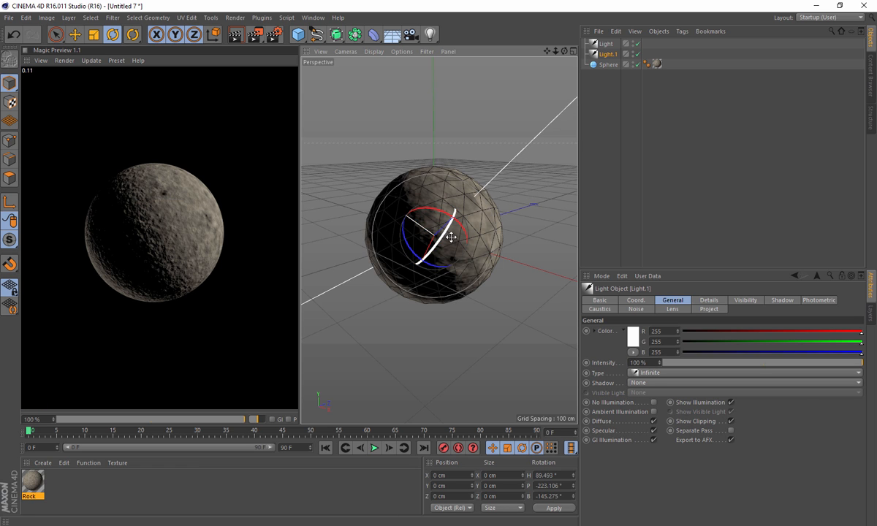
left_click(629, 330)
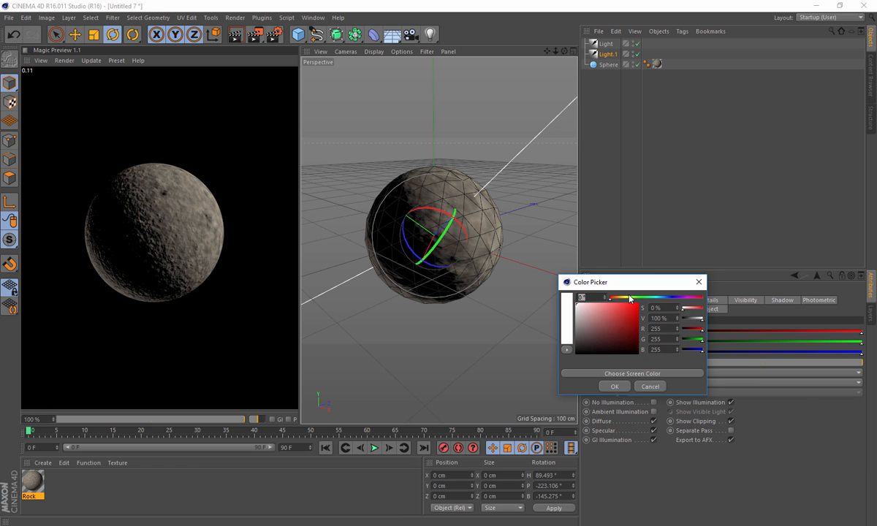
left_click(632, 298)
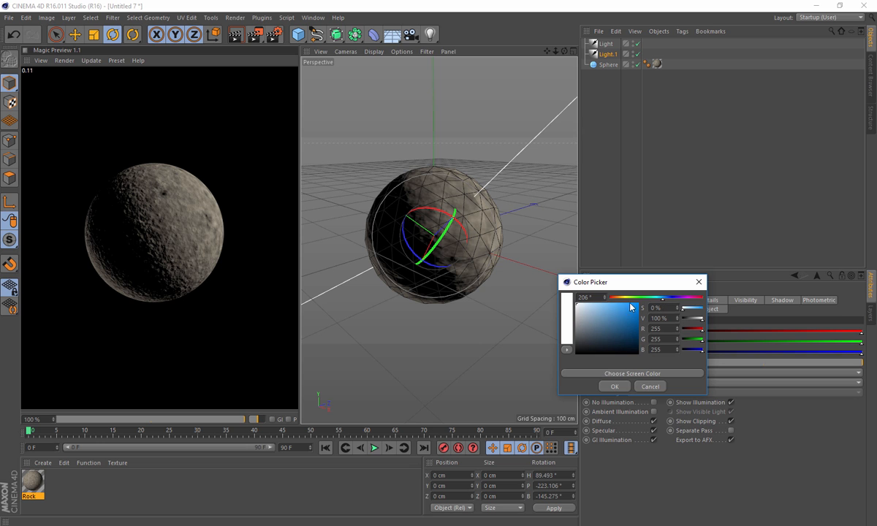
left_click(614, 386)
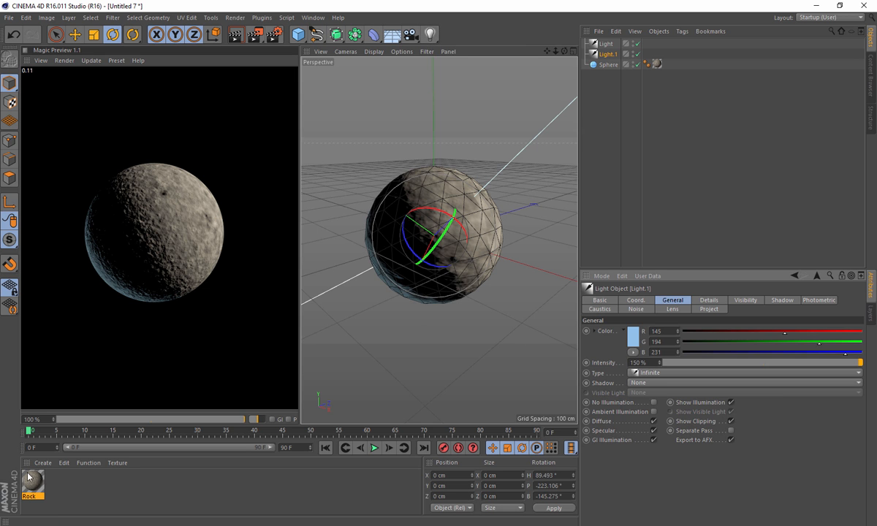
Enable Displacement on the Rock material with Noise as its texture.
double_click(32, 483)
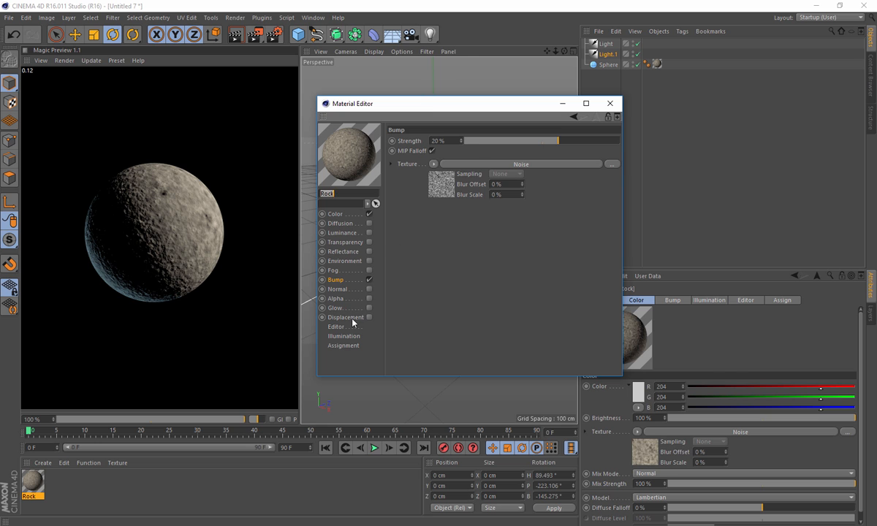
left_click(344, 317)
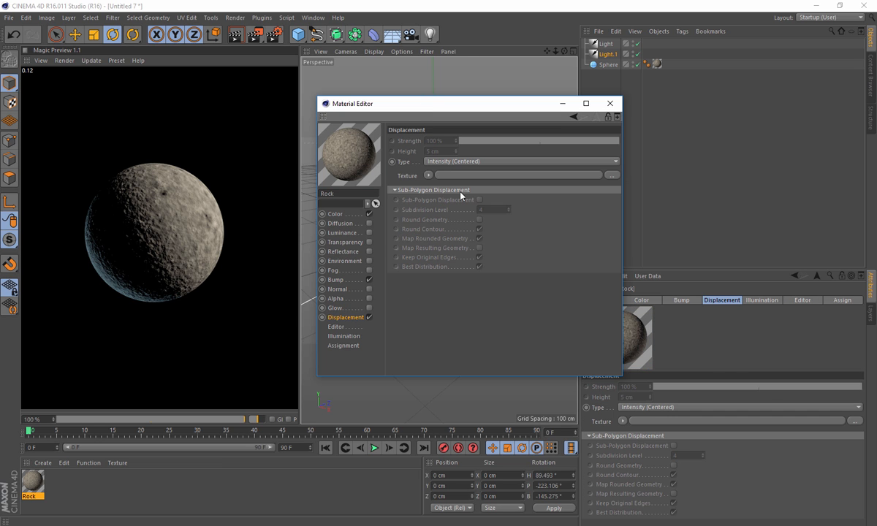
left_click(428, 175)
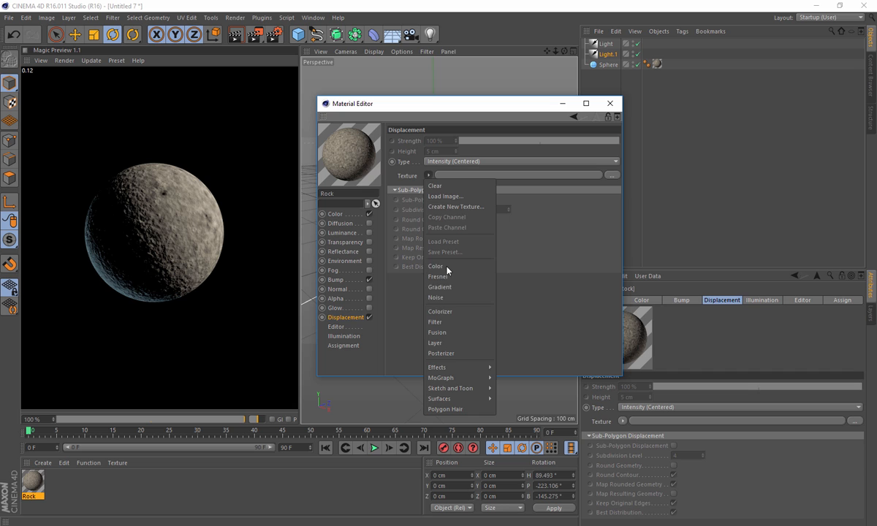
left_click(435, 298)
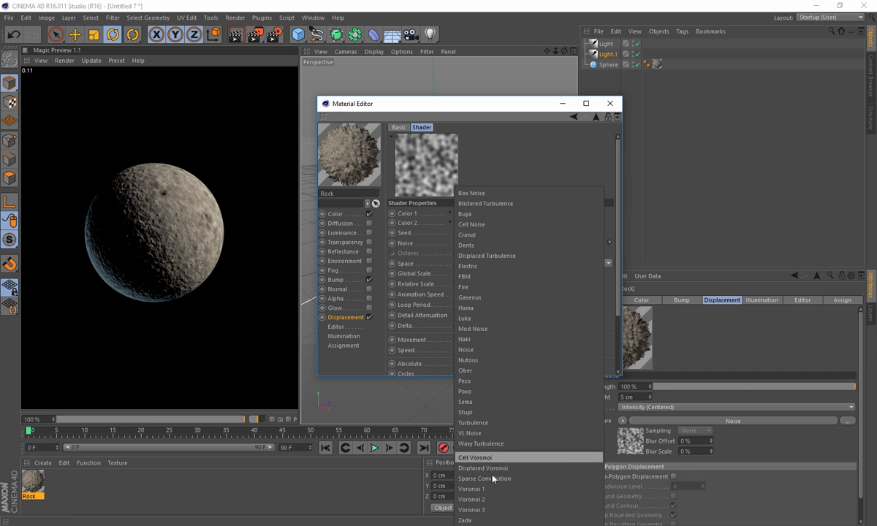
Set the displacement noise to Voronoi 1 with 1000% Global Scale.
left_click(470, 489)
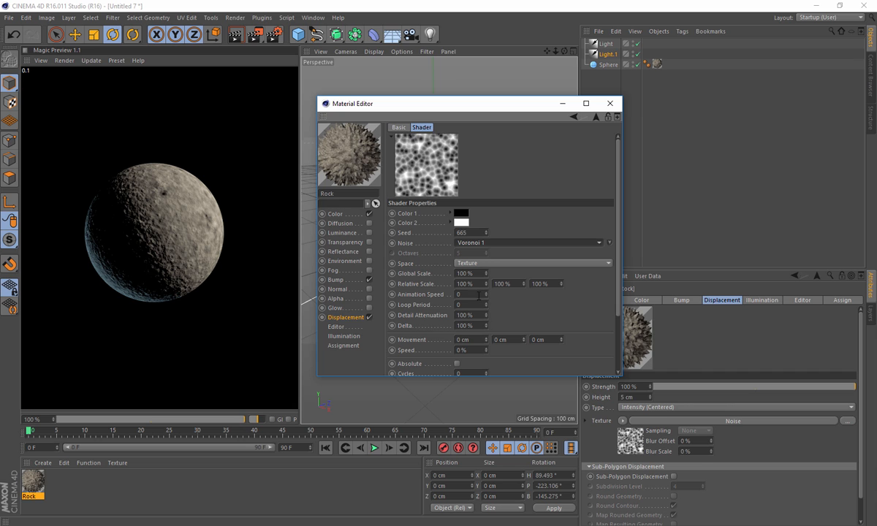
left_click(464, 274)
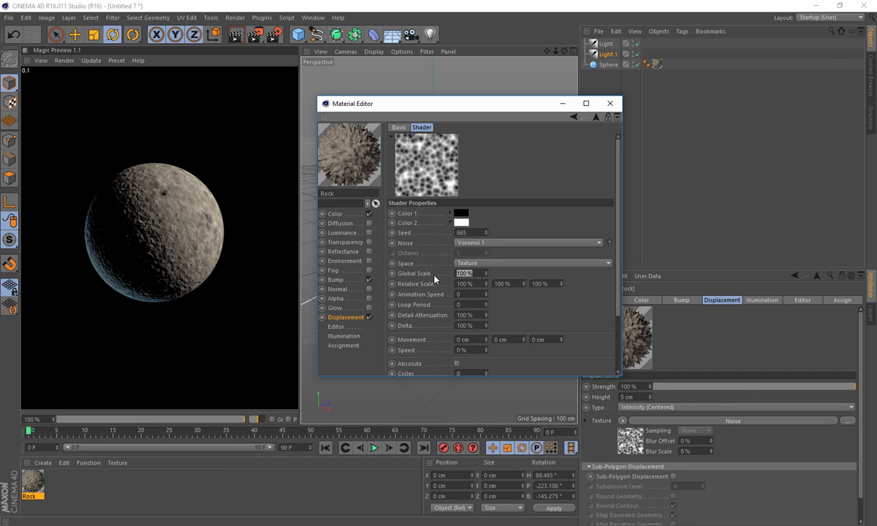
type("1000%")
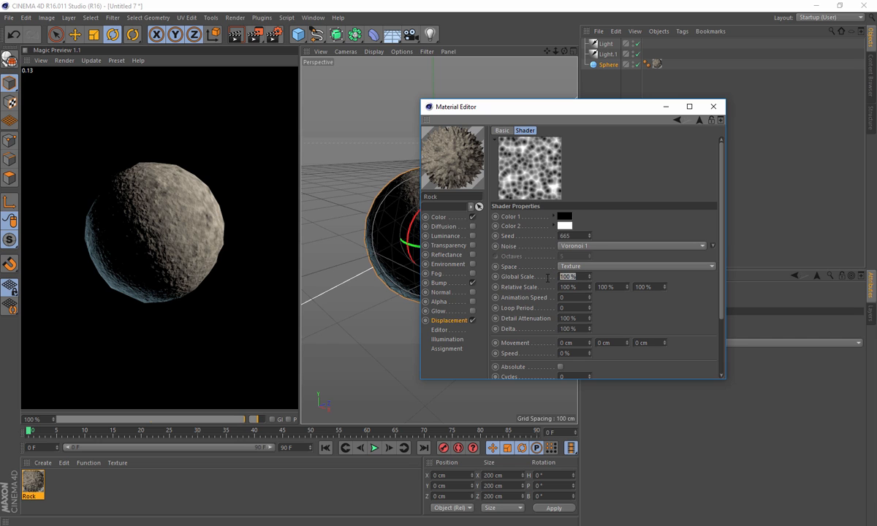
type("1000")
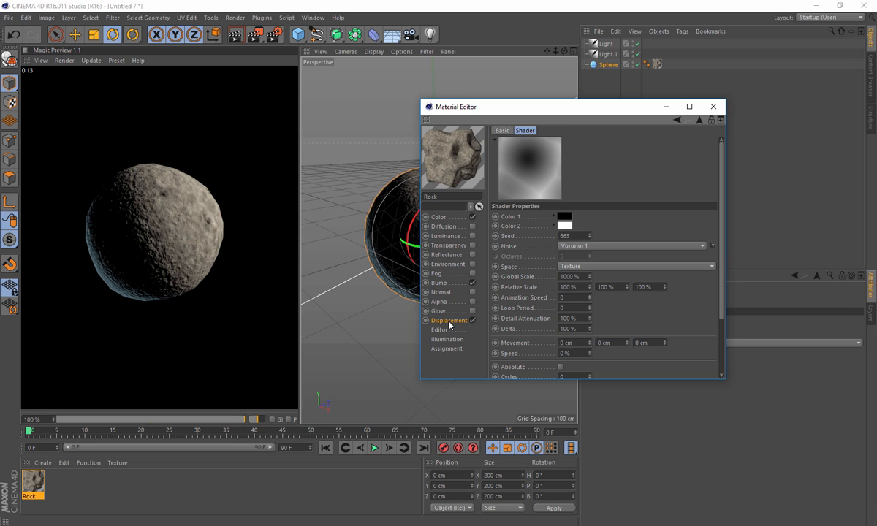
Tick Sub-Polygon Displacement in the Displacement channel and move the Material Editor aside.
left_click(449, 320)
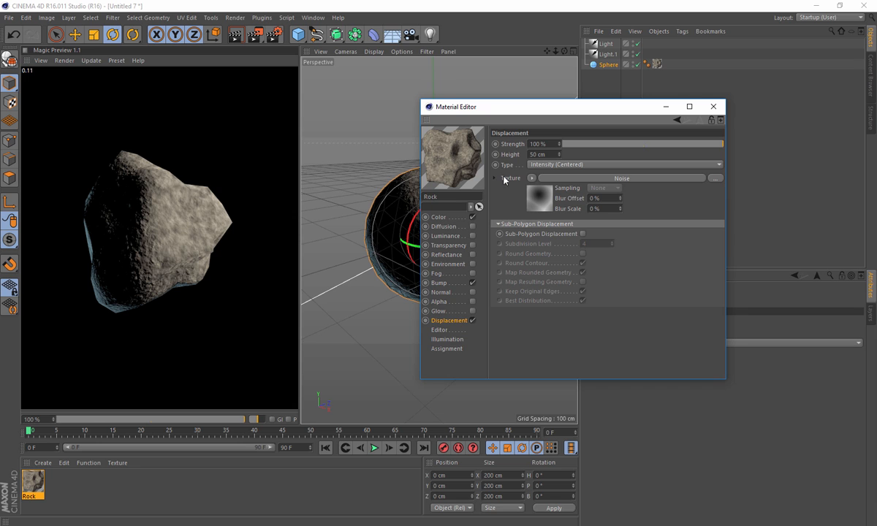
mouse_move(125, 245)
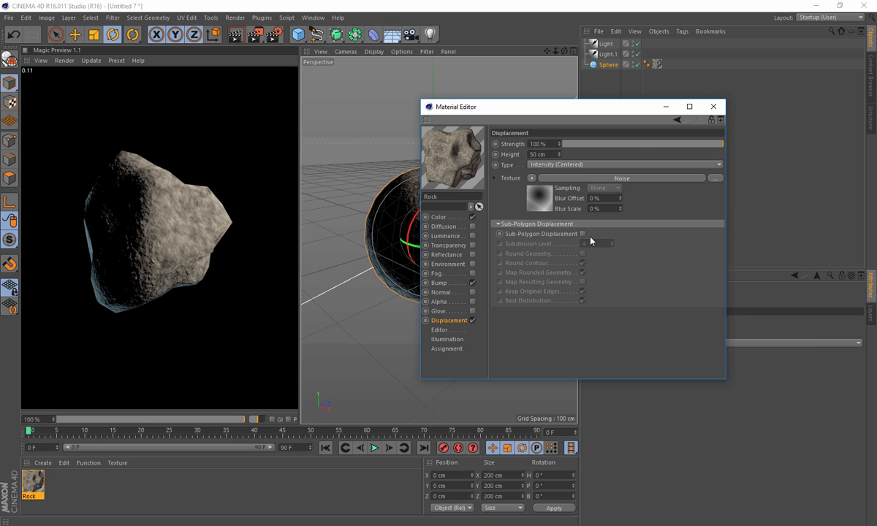
left_click(583, 234)
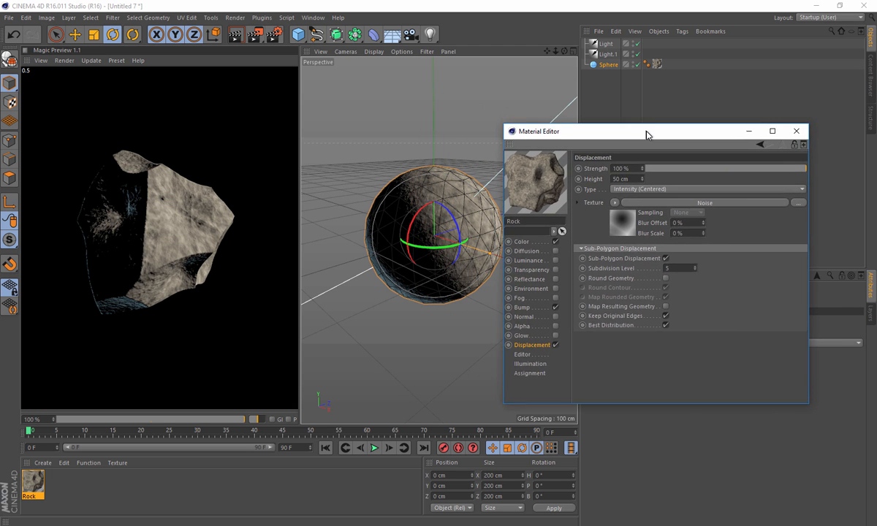
left_click_drag(646, 131, 606, 150)
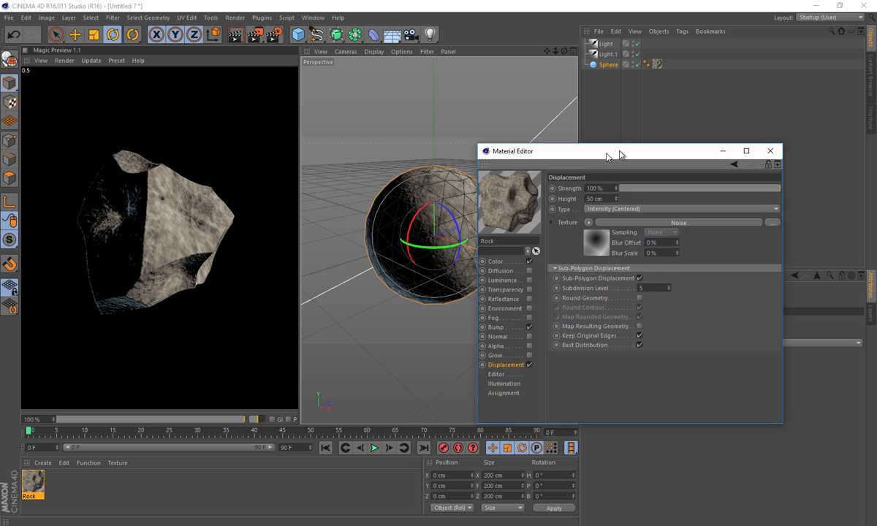
left_click_drag(607, 151, 468, 161)
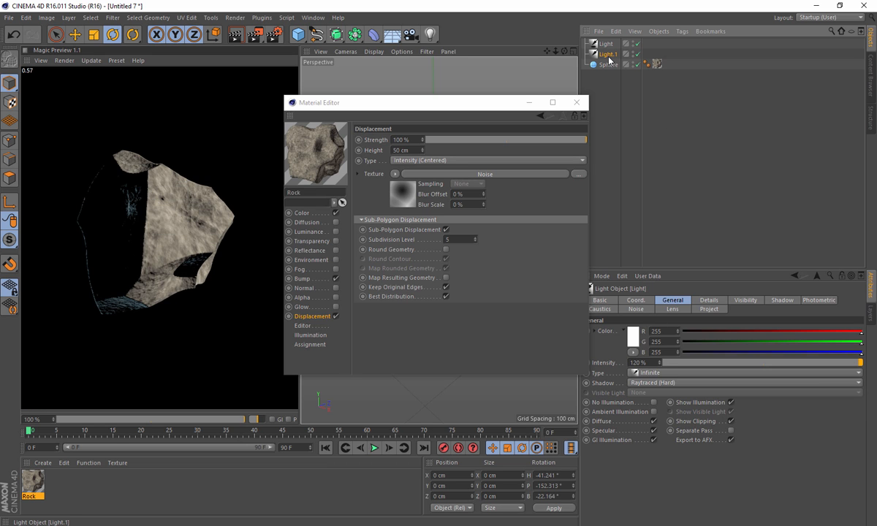
Select Light.1 and add a third light, Light.2, to brighten the rock.
left_click(743, 383)
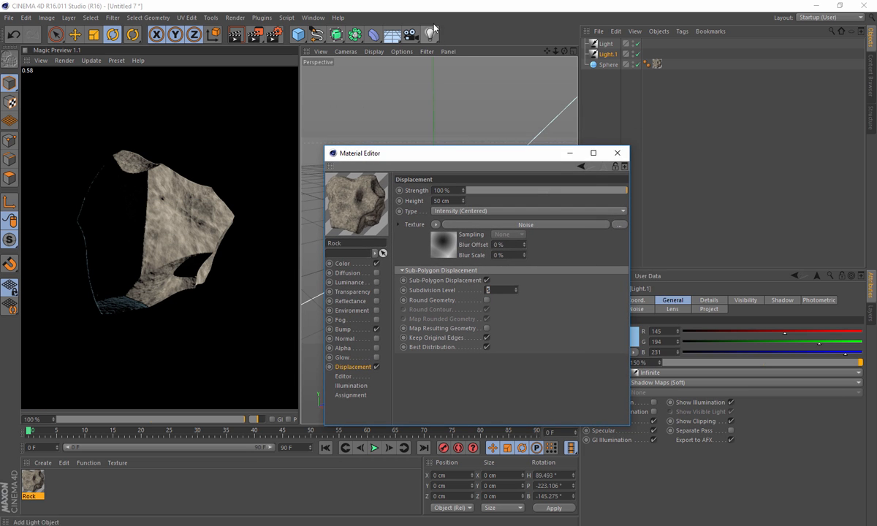
left_click(430, 35)
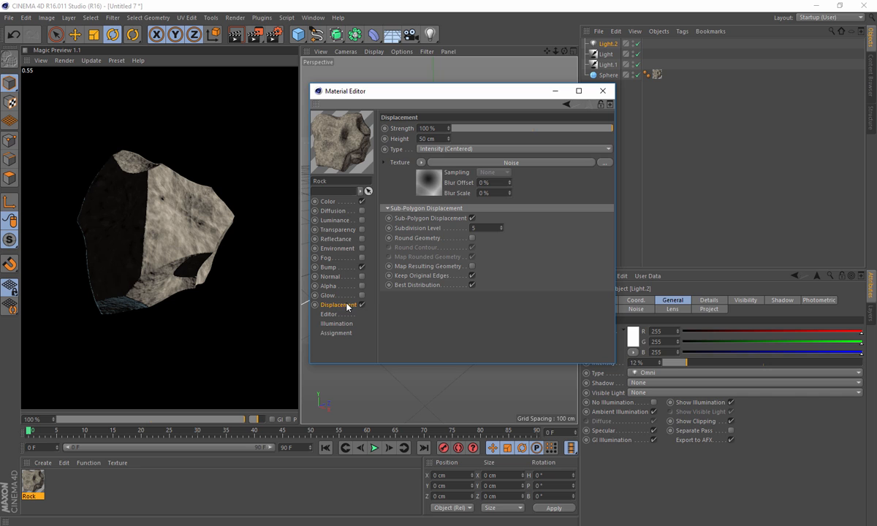
mouse_move(421, 168)
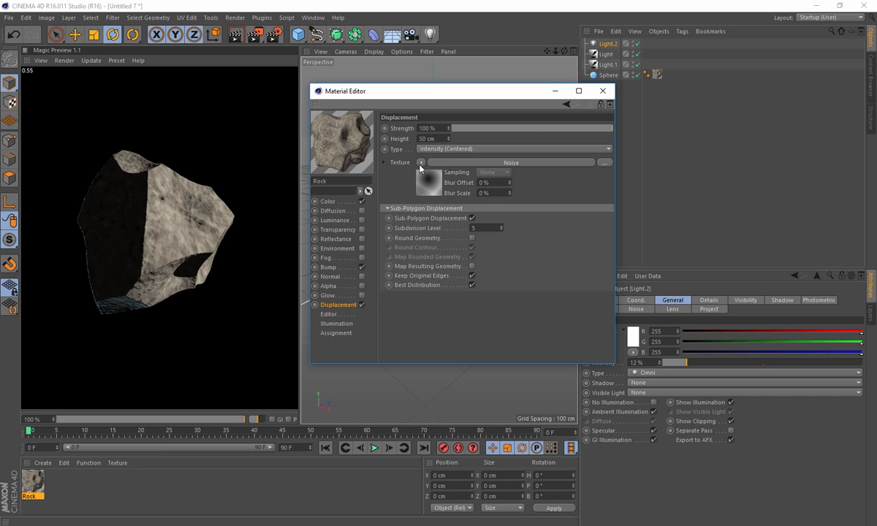
Wrap the displacement noise in a Layer shader and add a second Noise layer.
left_click(421, 163)
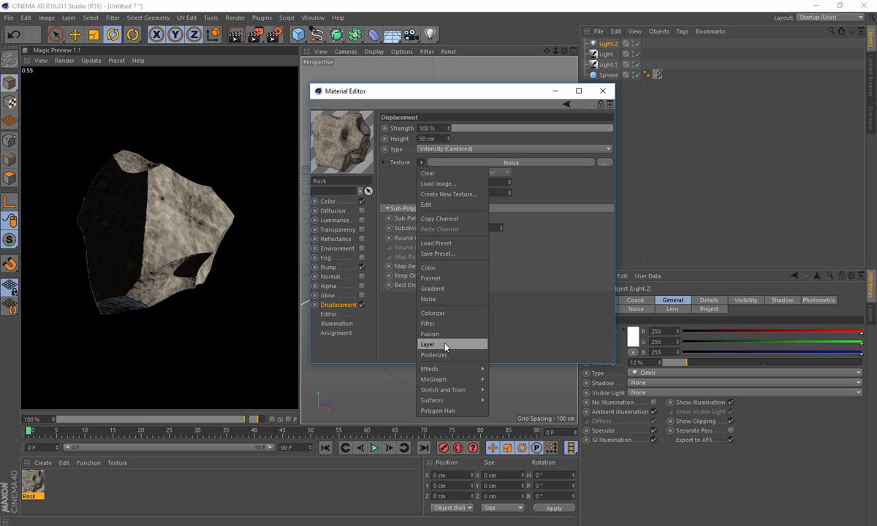
left_click(427, 345)
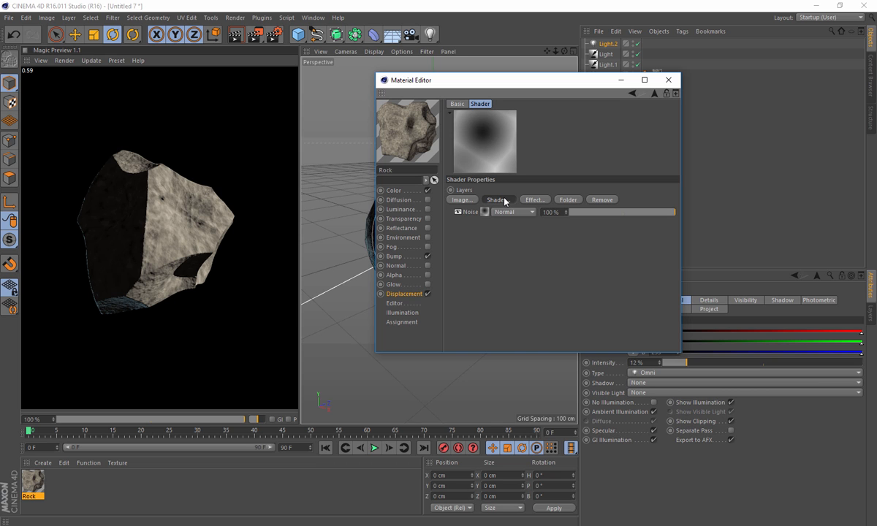
left_click(497, 199)
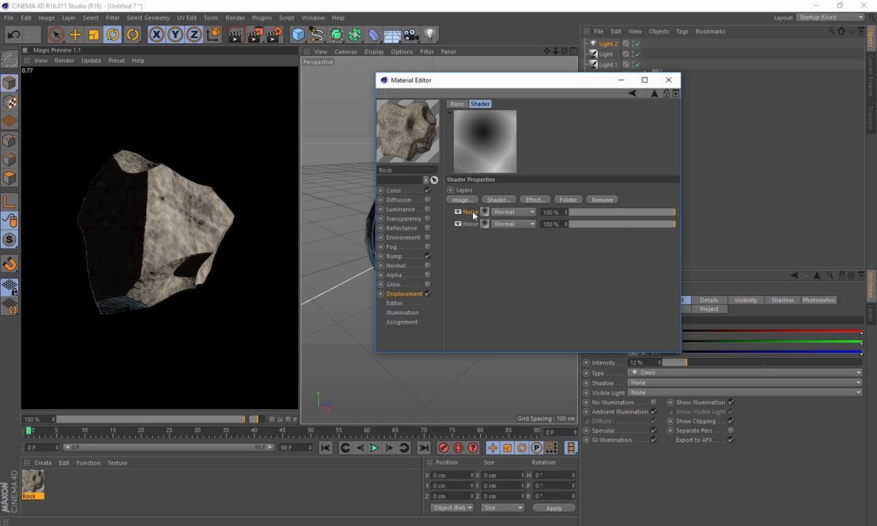
mouse_move(485, 214)
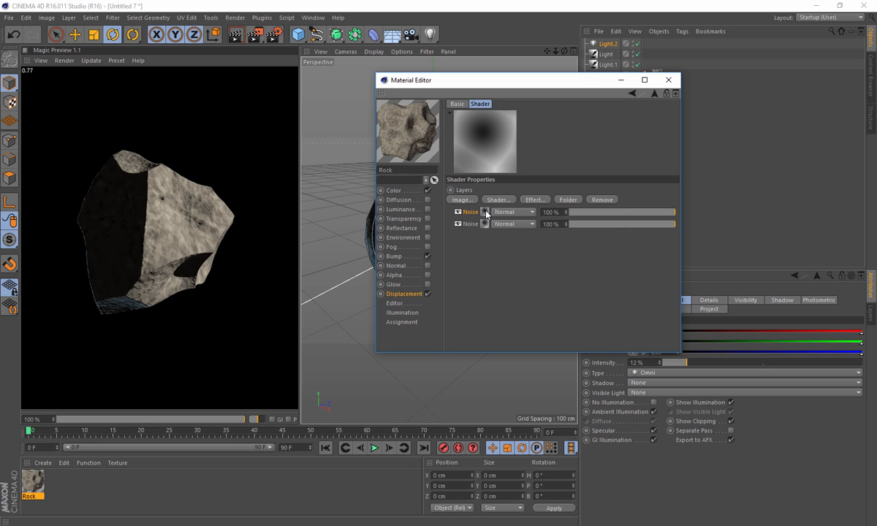
Set the new noise layer to Voronoi 1 with scale 300 and blend it at 20% opacity.
left_click(471, 211)
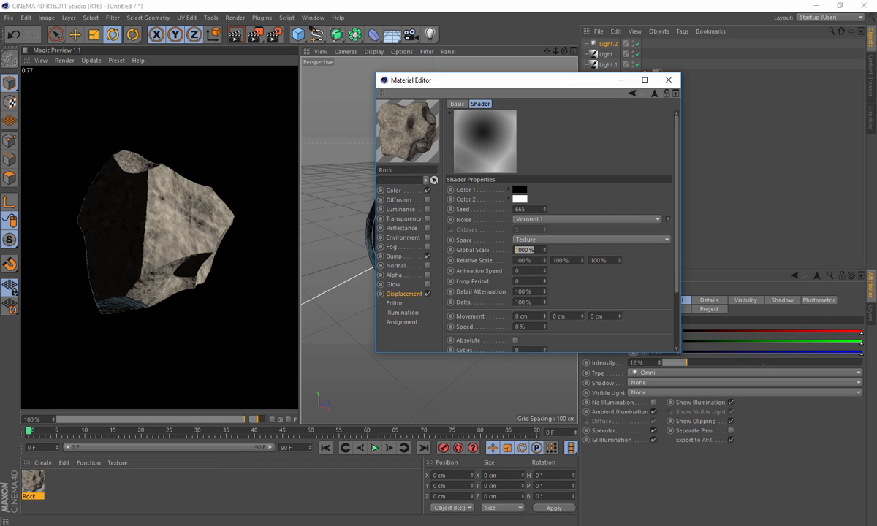
type("300")
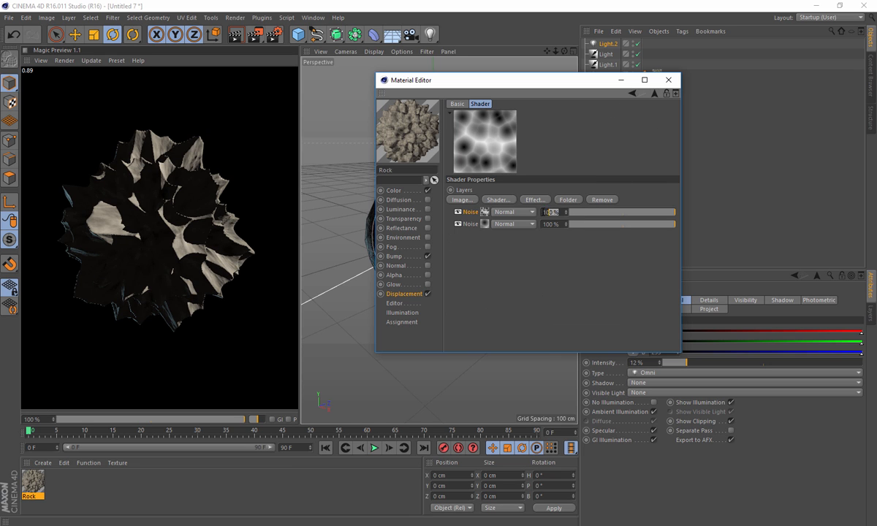
type("20")
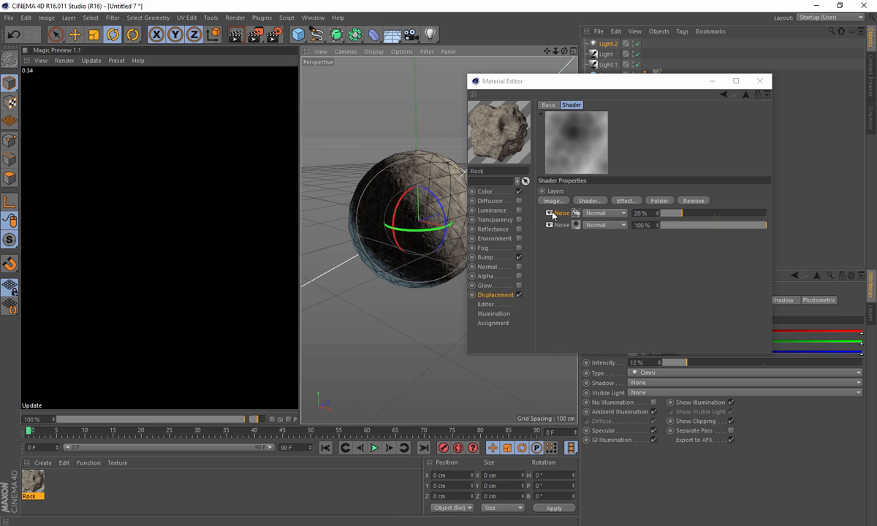
Add a third Noise layer with a different noise type at 10% opacity.
left_click(589, 200)
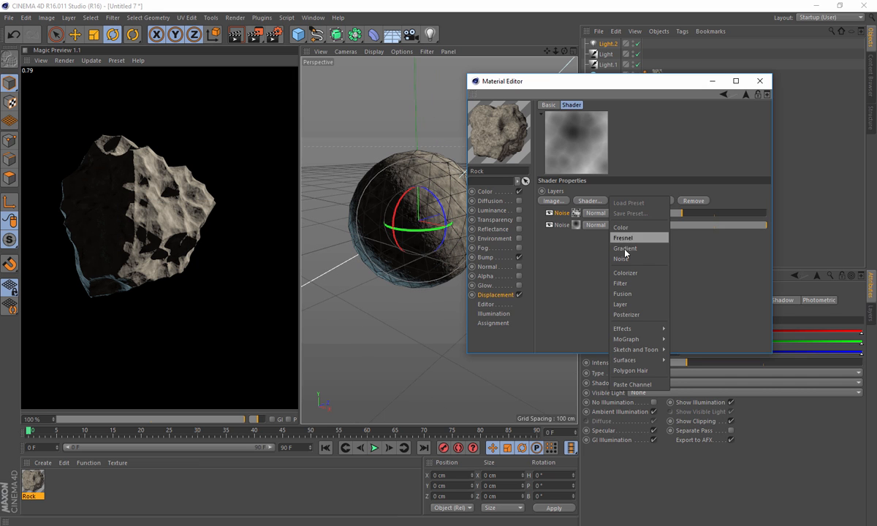
left_click(622, 259)
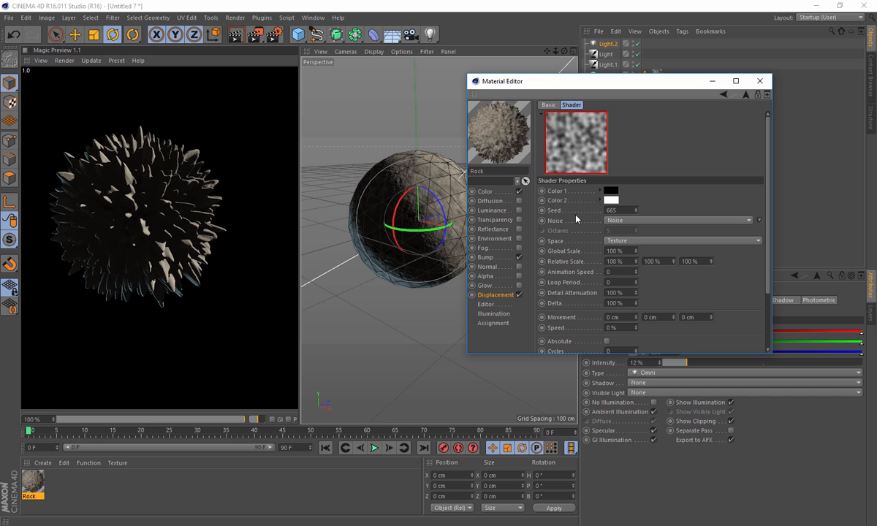
left_click(675, 219)
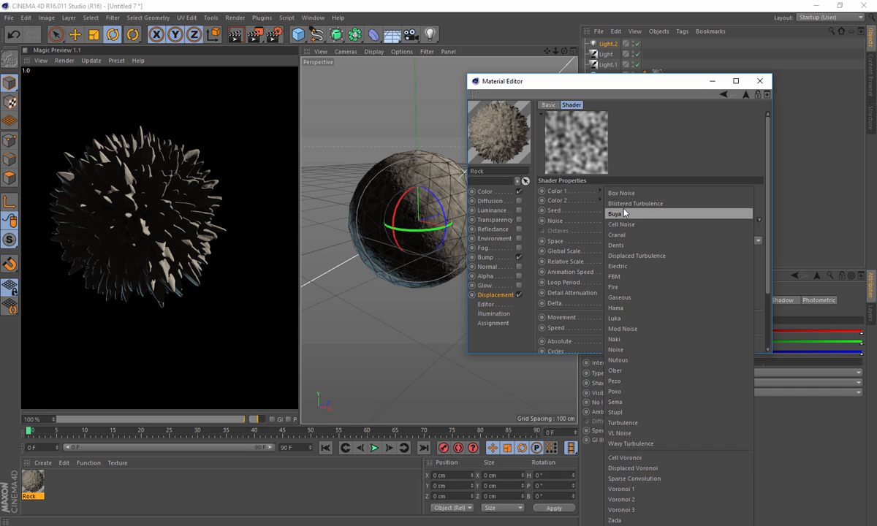
left_click(635, 204)
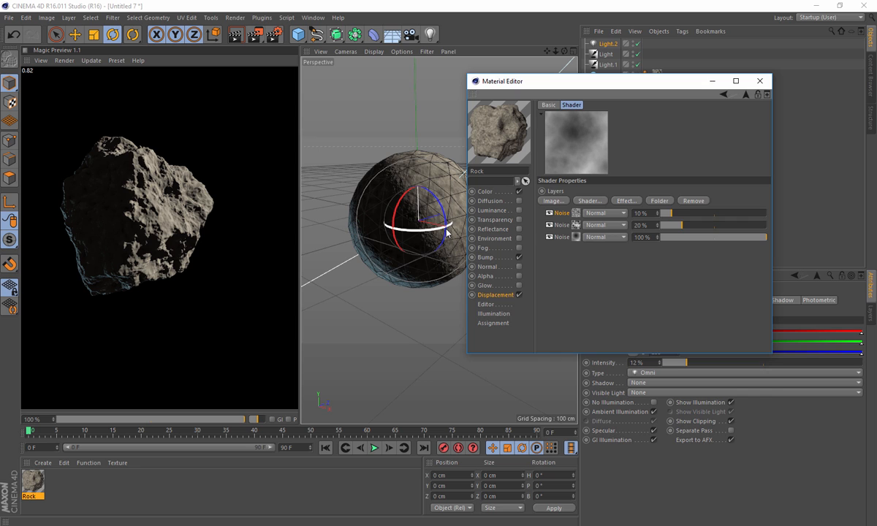
Return to the Displacement channel and adjust the Subdivision Level.
left_click(494, 295)
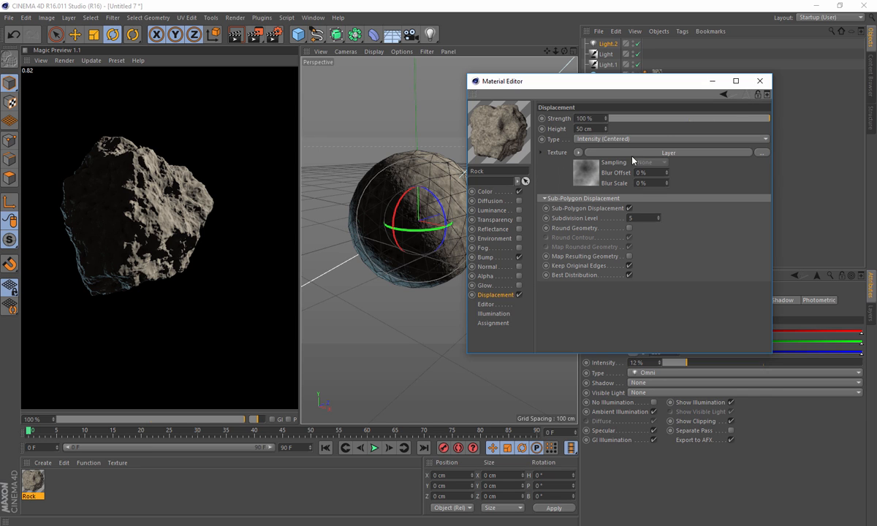
mouse_move(611, 221)
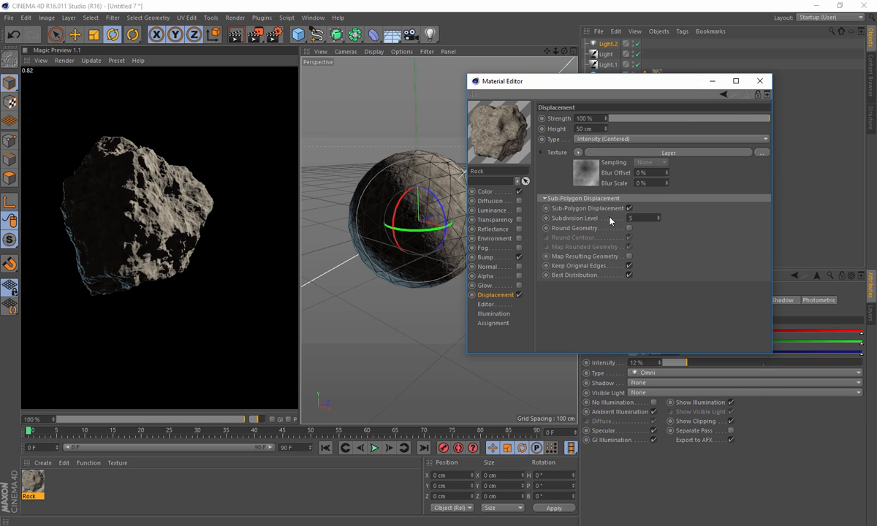
left_click(656, 218)
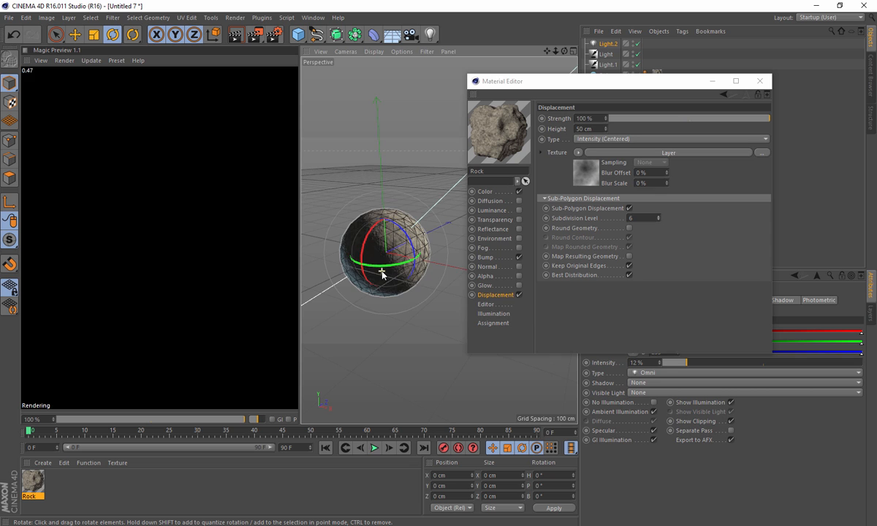
Rotate the sphere and raise the Voronoi noise Seed twice to reshape the rock.
left_click_drag(380, 274, 420, 252)
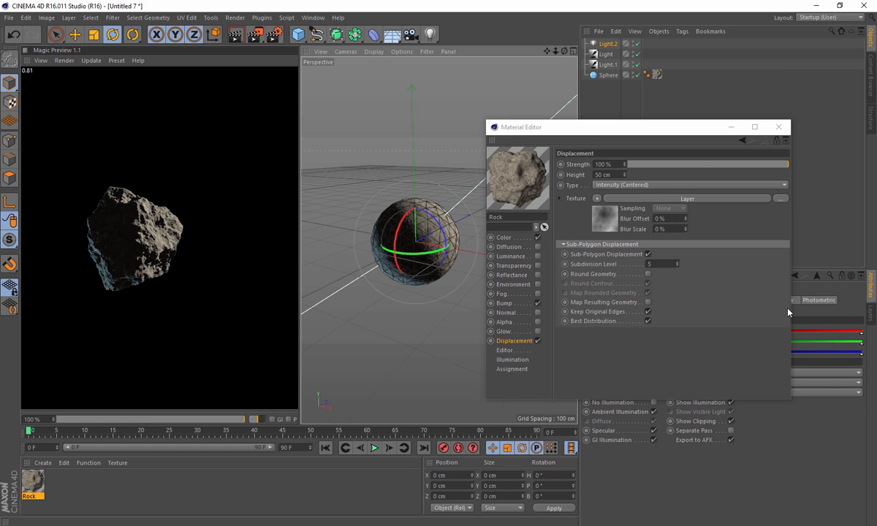
mouse_move(743, 332)
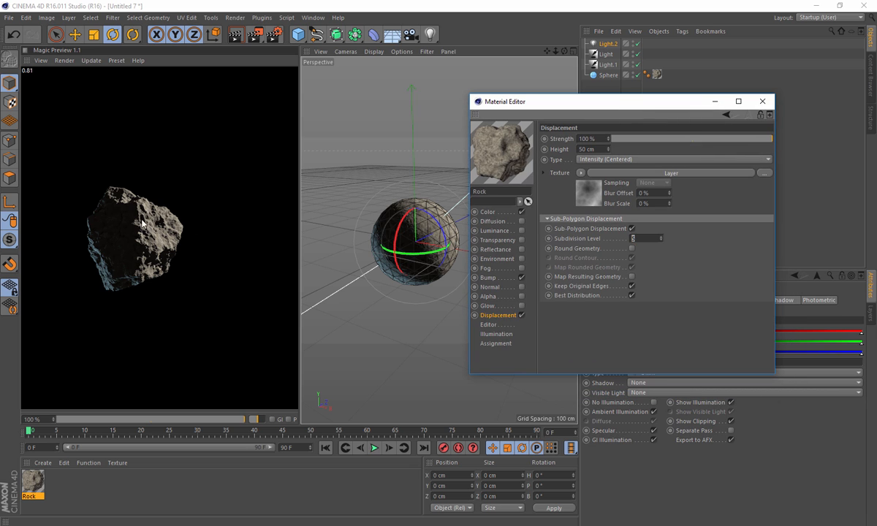
mouse_move(650, 237)
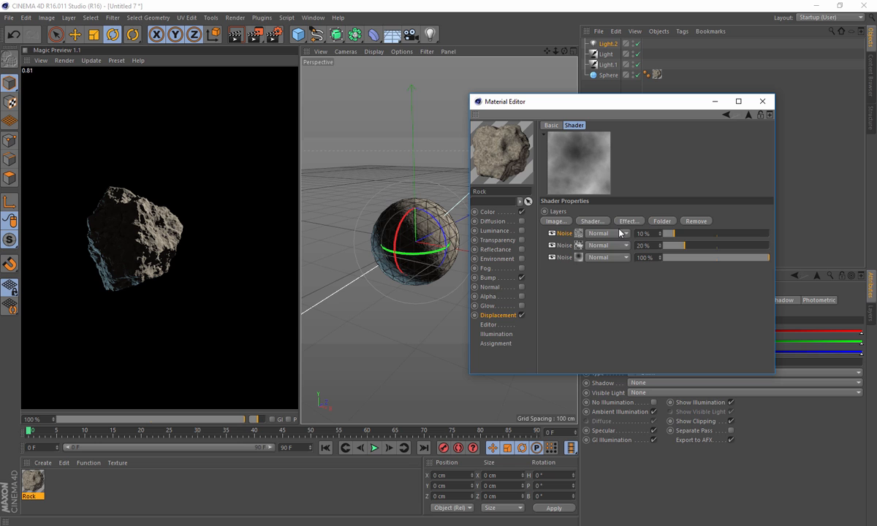
left_click(562, 232)
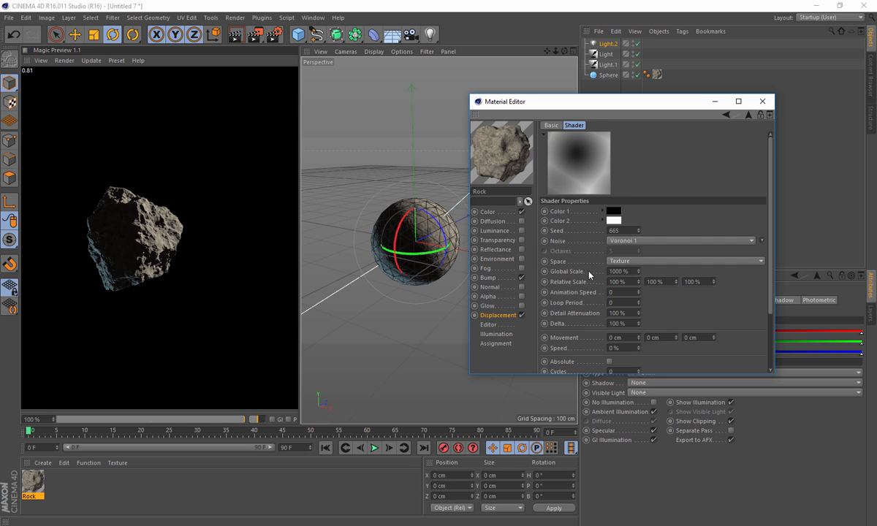
mouse_move(640, 234)
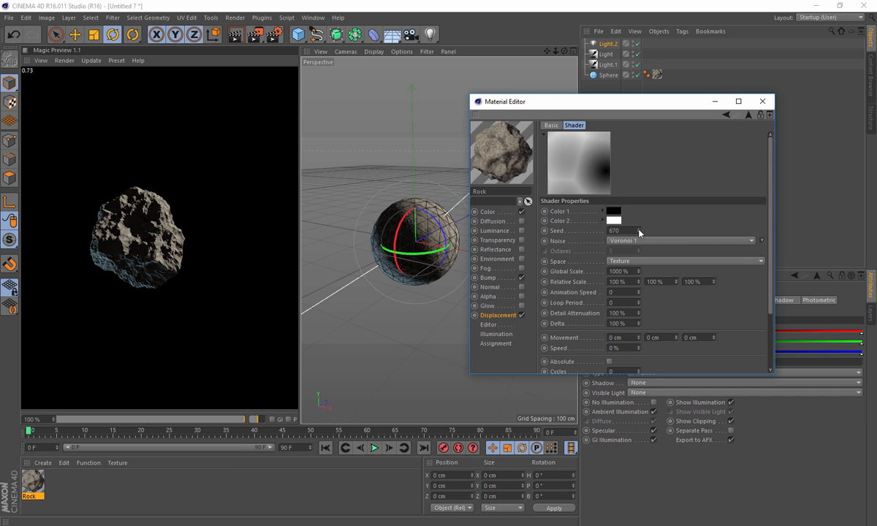
left_click(637, 231)
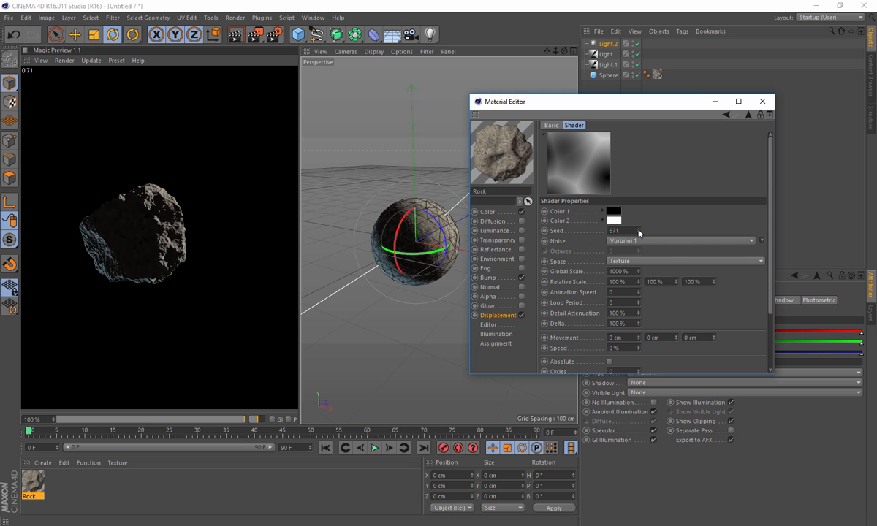
left_click(640, 231)
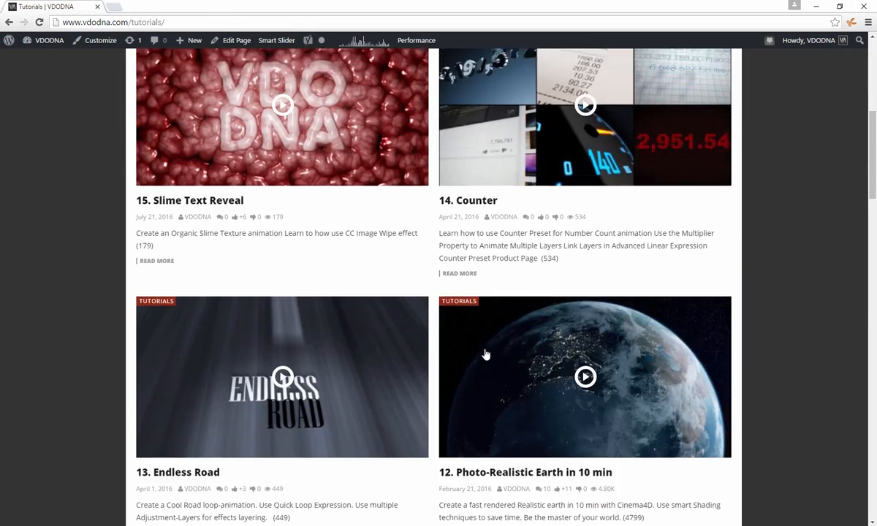
Scroll the VDODNA tutorials page down to the Asteroid Field Part 1 and 2 lessons.
scroll("down", 3)
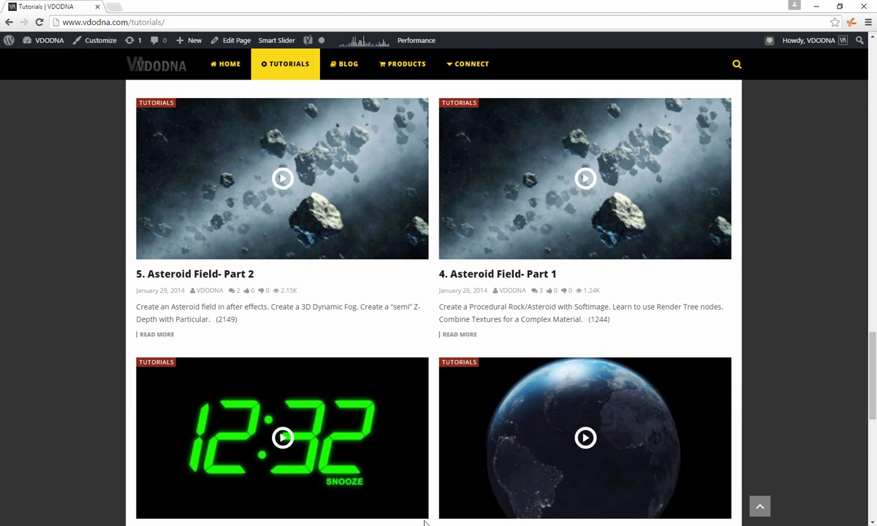
scroll("down", 3)
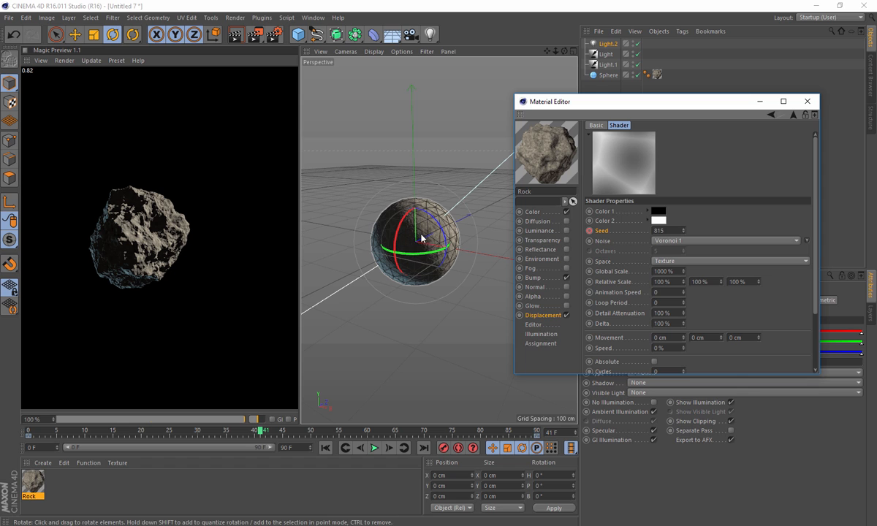
mouse_move(425, 228)
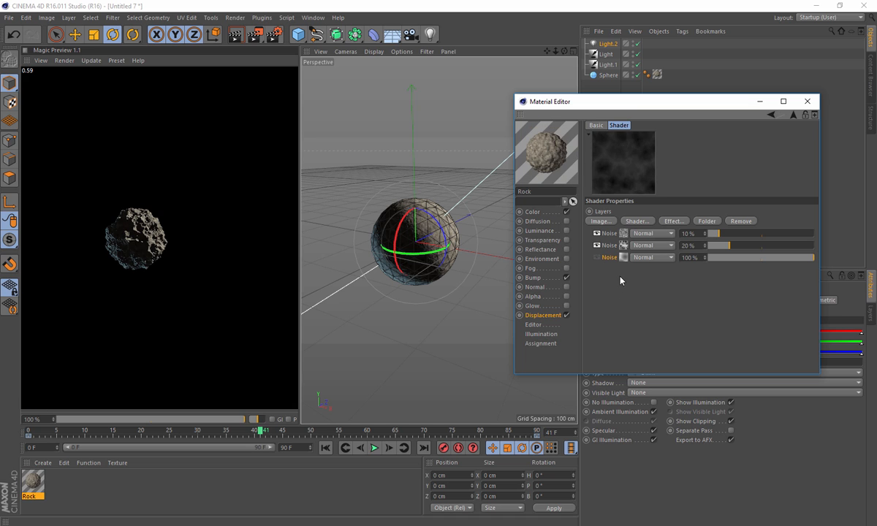
mouse_move(87, 254)
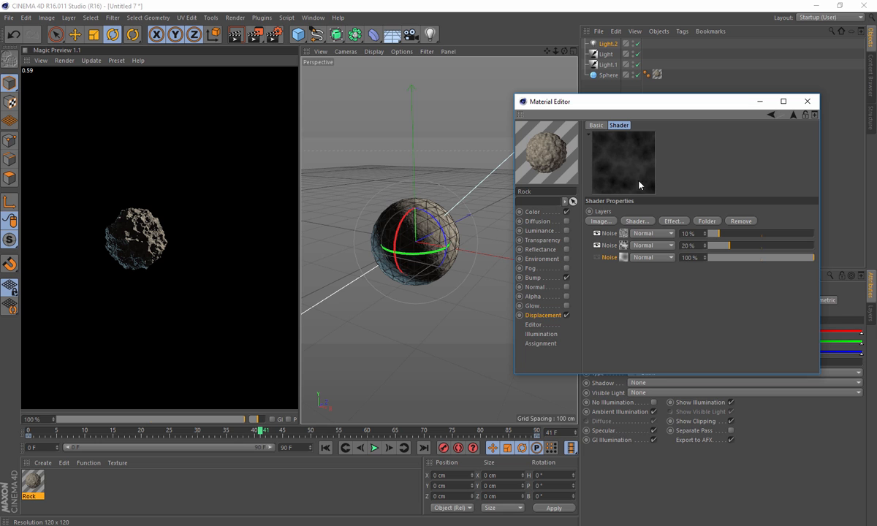
mouse_move(646, 225)
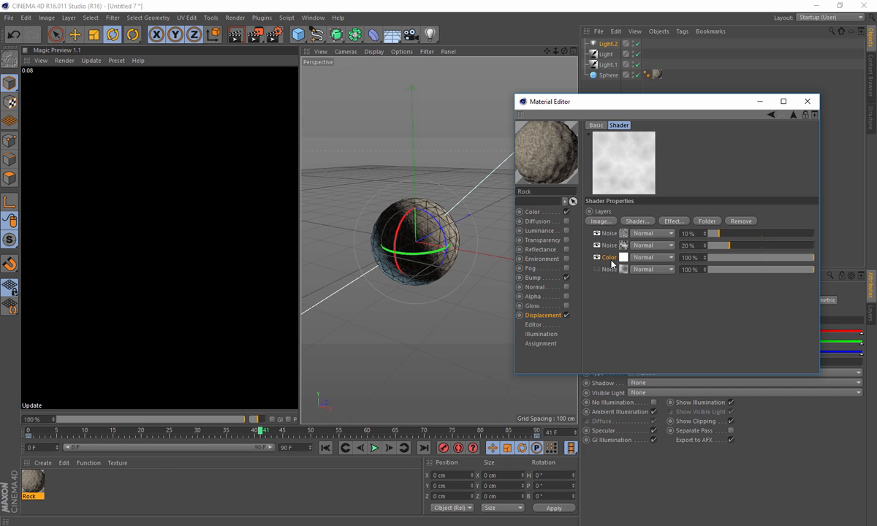
Set the new Color layer to pure white and close the Material Editor.
left_click(608, 257)
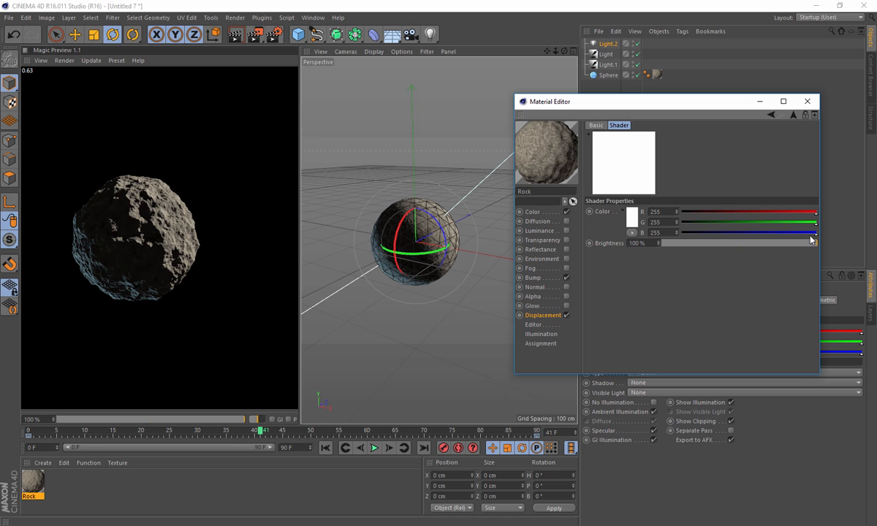
left_click_drag(810, 243, 701, 243)
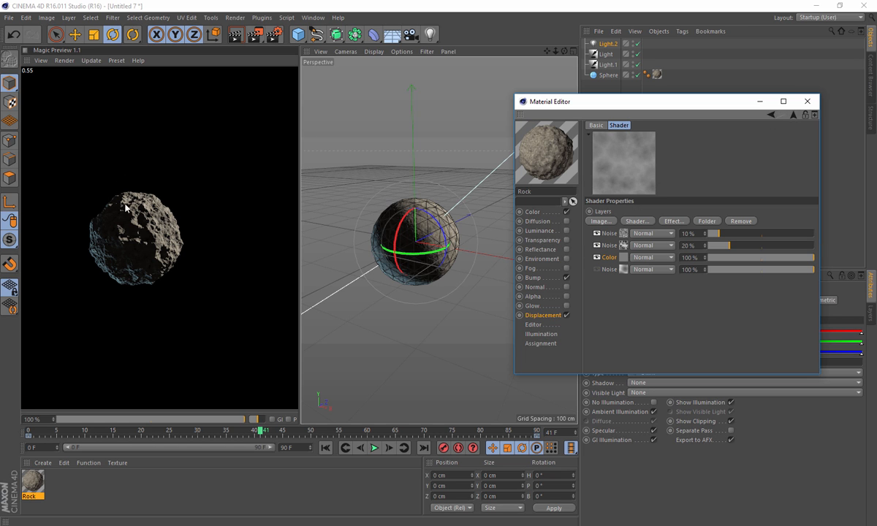
mouse_move(125, 252)
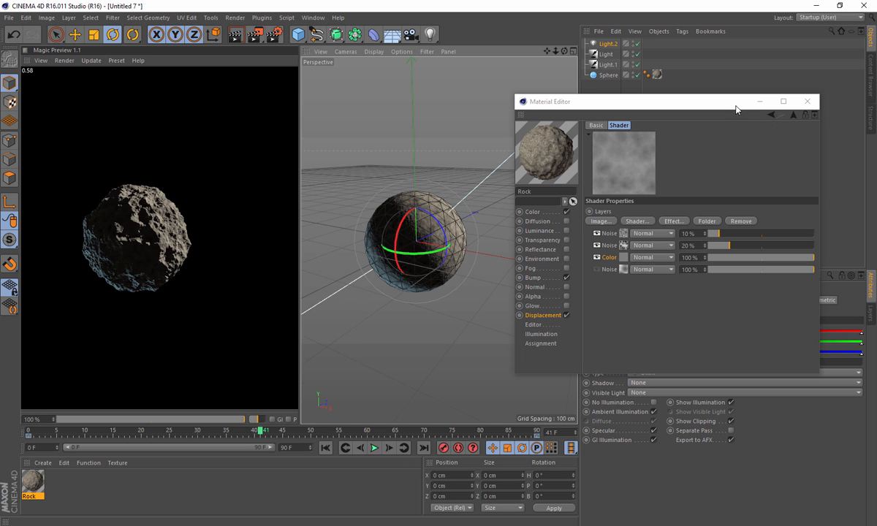
left_click(807, 101)
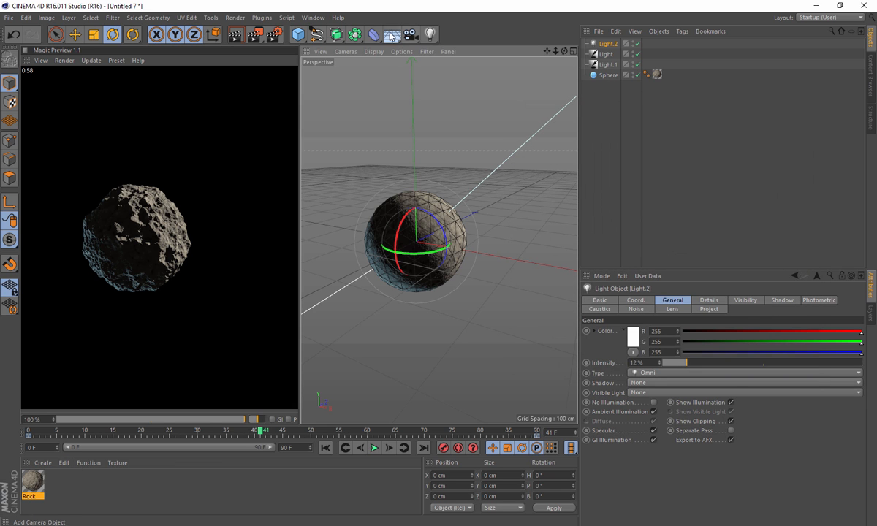
Add a Displacer deformer under the Sphere using Noise shading with Voronoi 1.
left_click(373, 35)
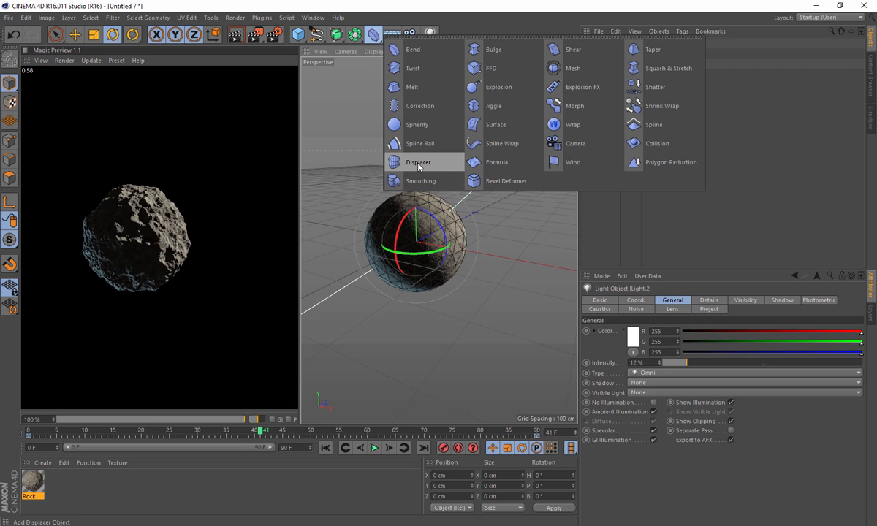
left_click(418, 161)
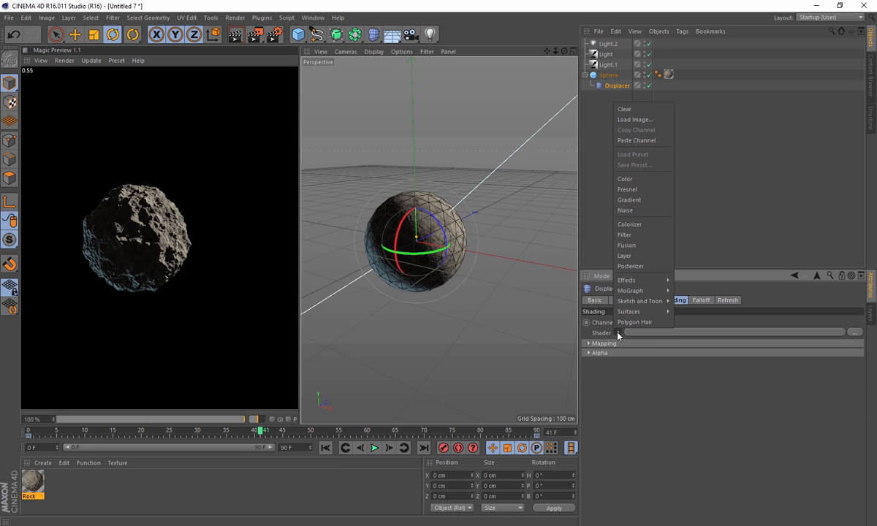
left_click(625, 211)
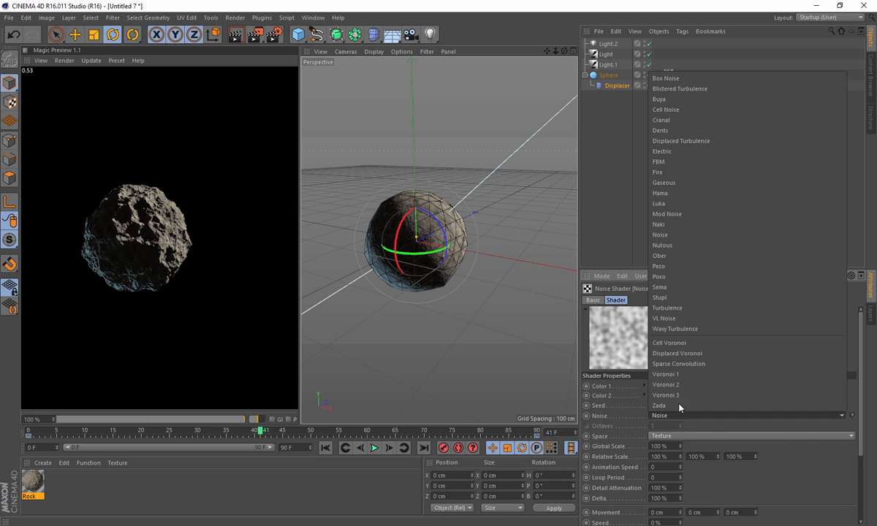
left_click(665, 374)
type("1000")
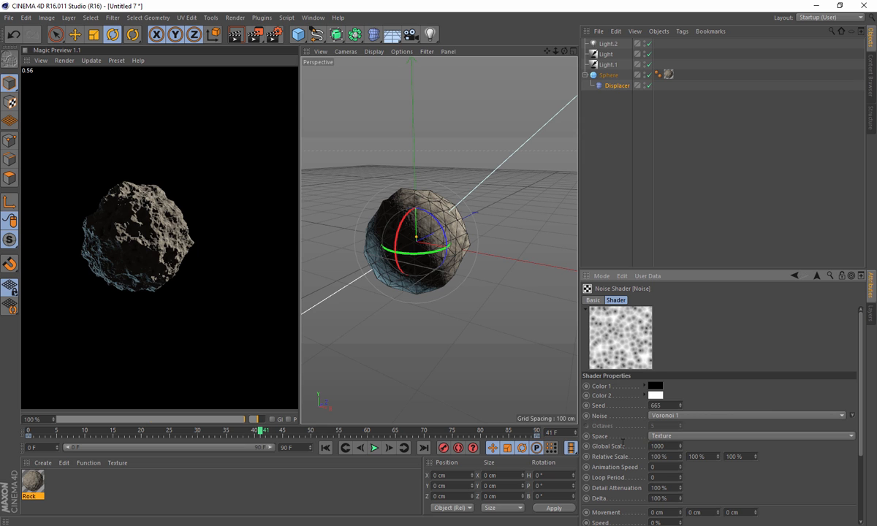
Review the Displacer's Object strength and height, then reopen the Rock material.
left_click(607, 75)
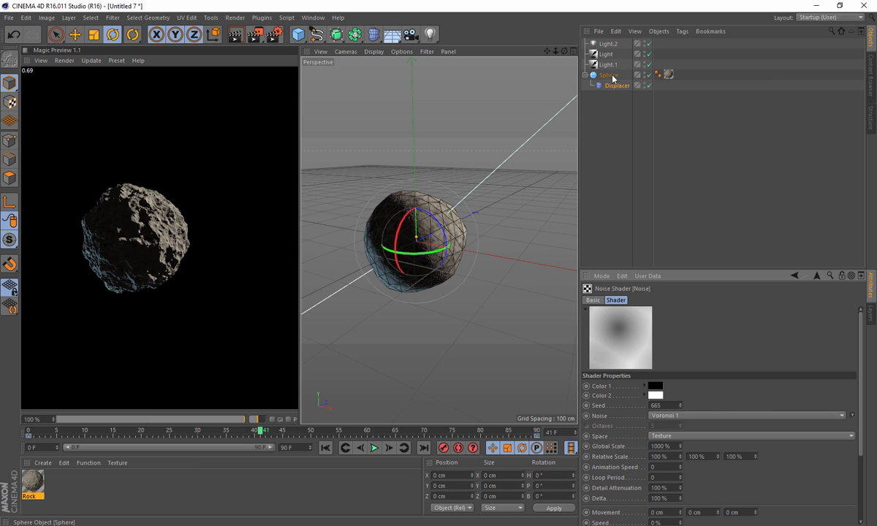
left_click(608, 75)
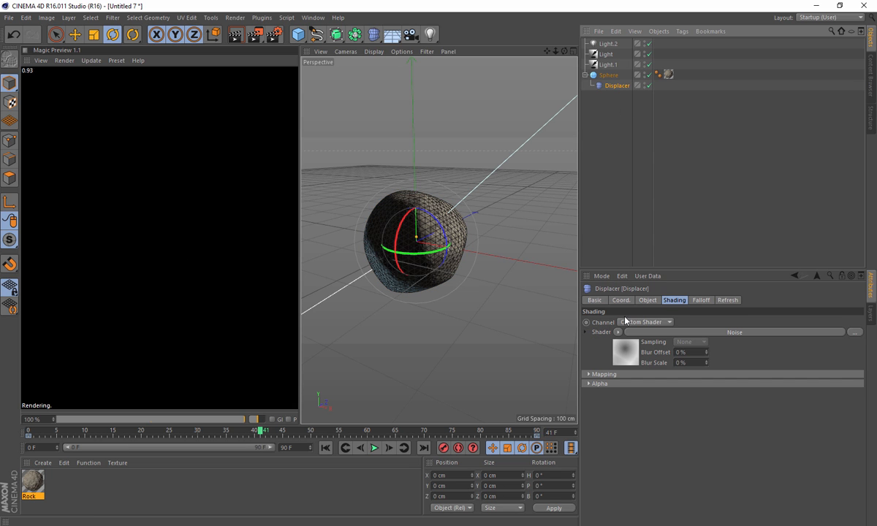
left_click(647, 300)
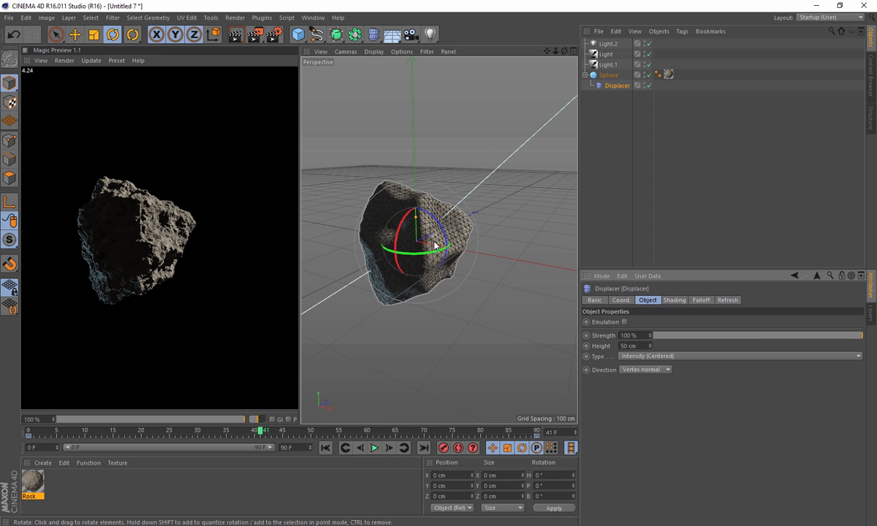
mouse_move(428, 231)
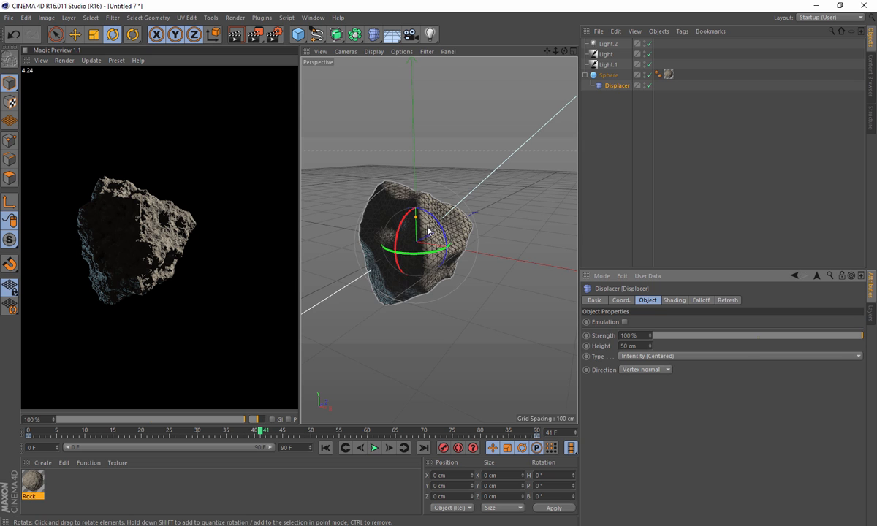
mouse_move(365, 239)
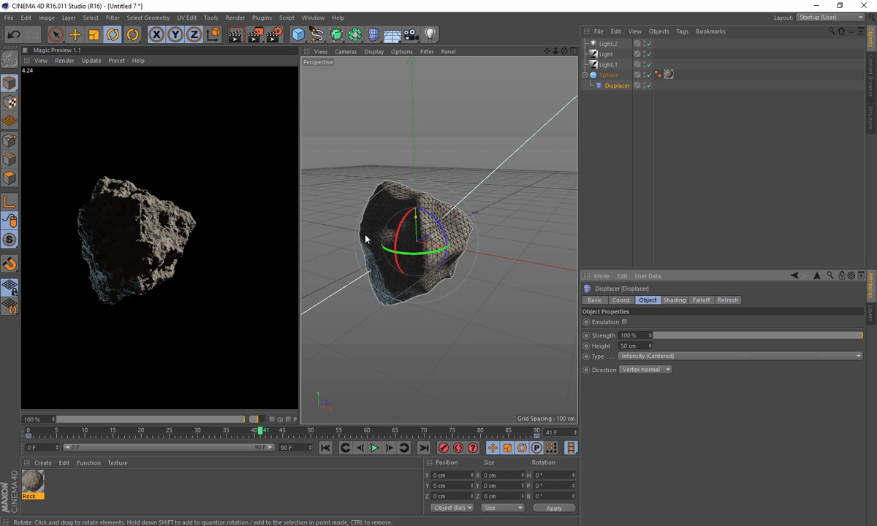
double_click(33, 482)
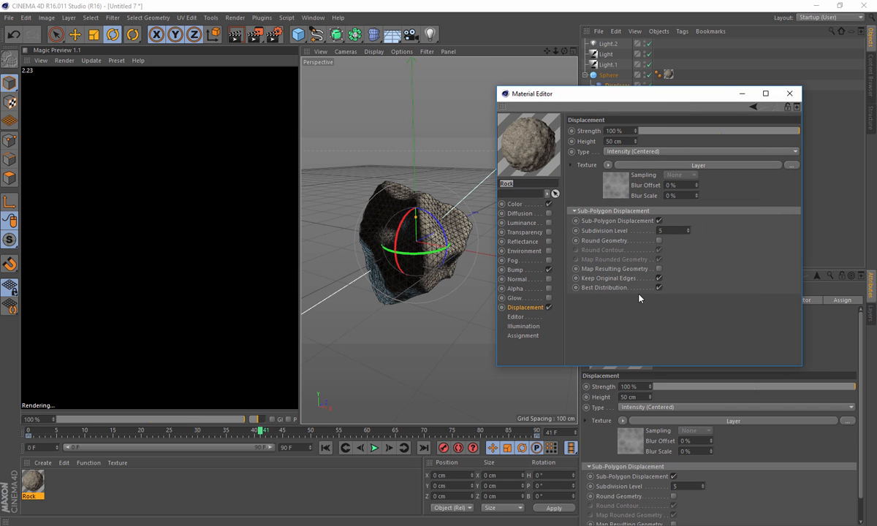
Adjust the Rock material's displacement height and sub-polygon options.
left_click(670, 231)
type("3")
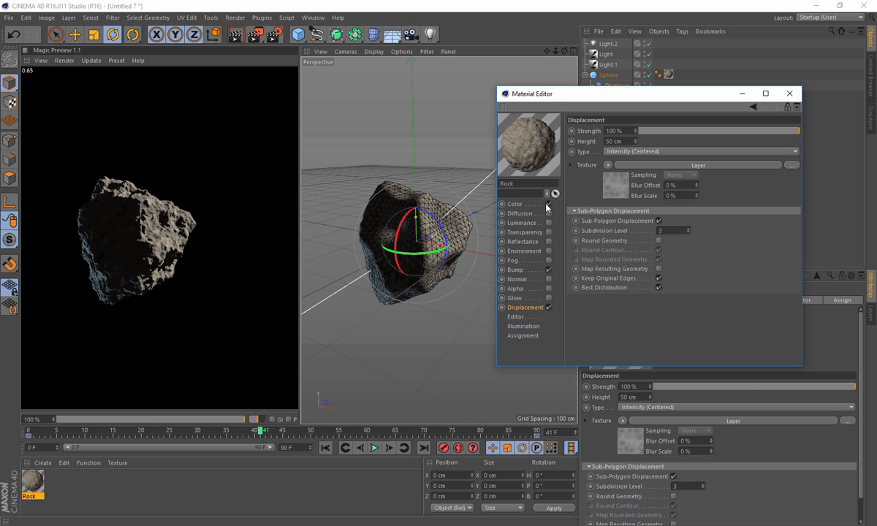
left_click(684, 231)
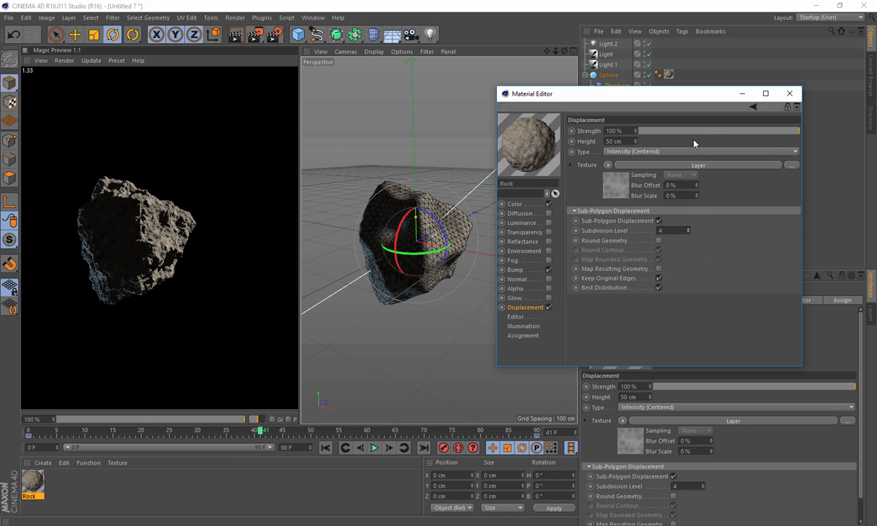
left_click(789, 93)
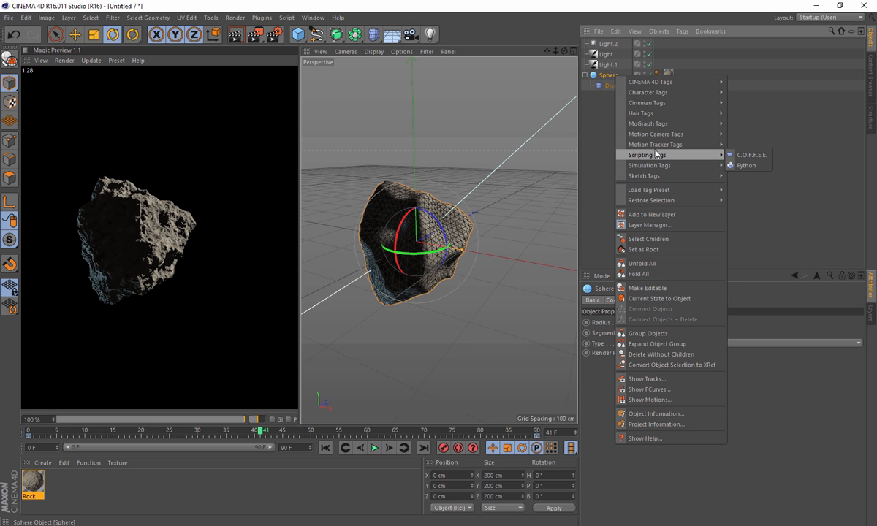
mouse_move(648, 165)
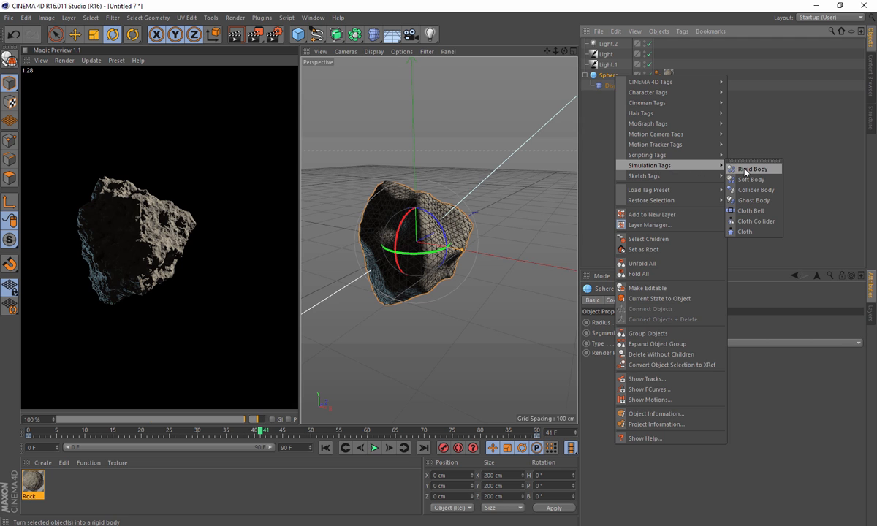
Give the Sphere a Rigid Body tag and place a Collider Body plane beneath it.
left_click(754, 169)
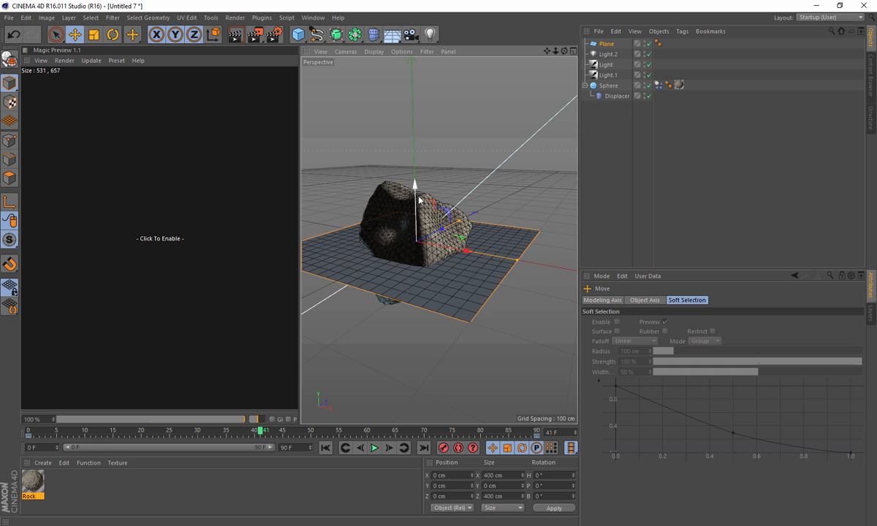
left_click_drag(416, 202, 417, 249)
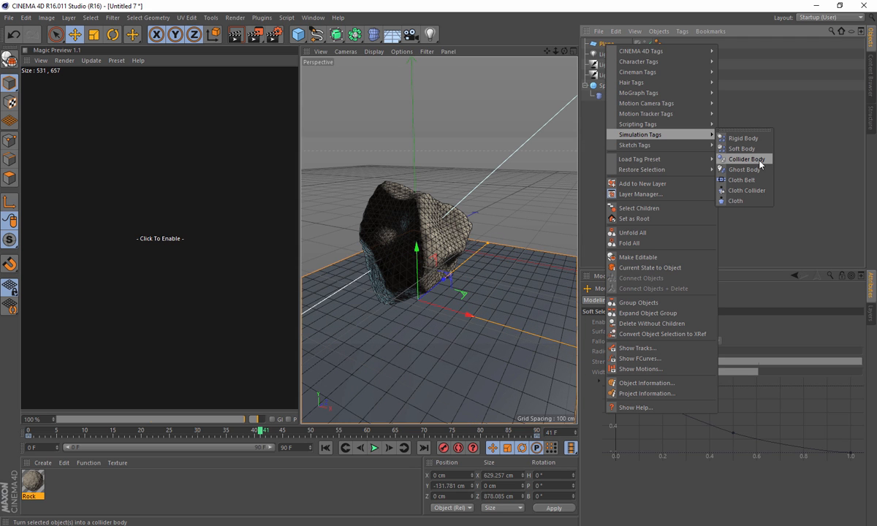
left_click(745, 158)
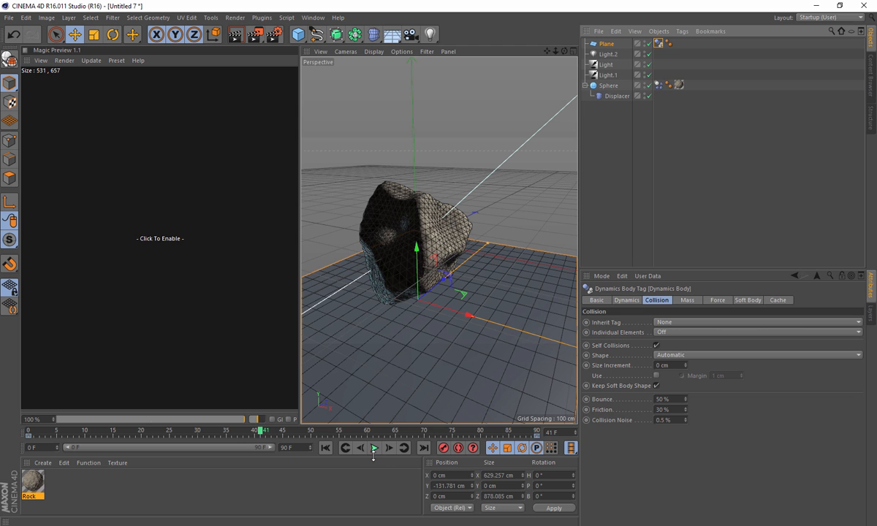
Play the drop simulation and enable Magic Preview to render the landed rock.
left_click(374, 447)
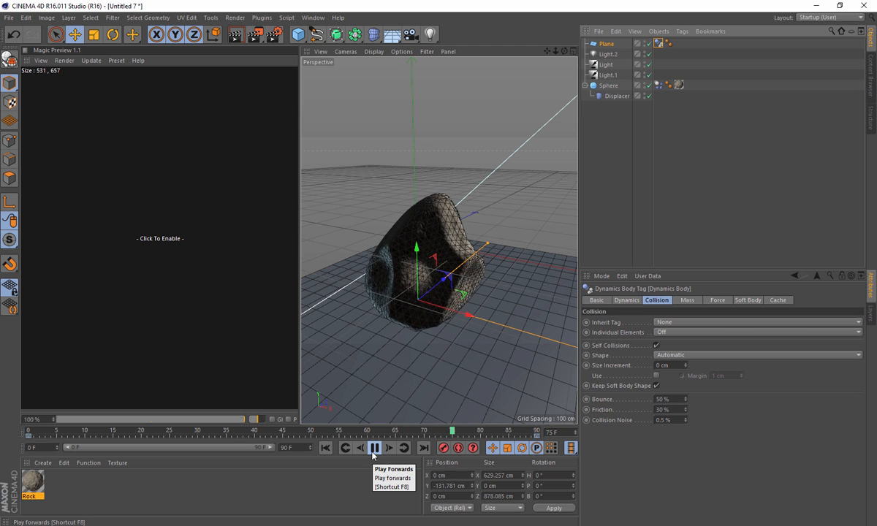
left_click(374, 447)
type("70")
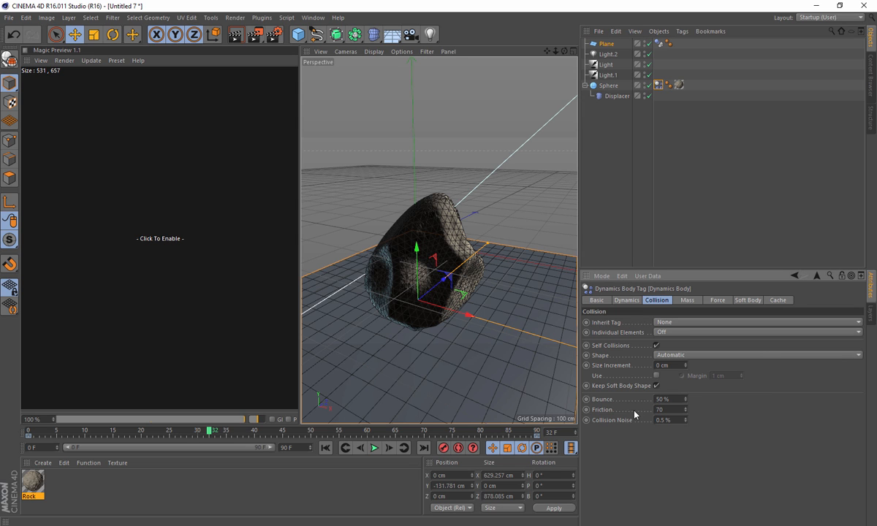
mouse_move(374, 447)
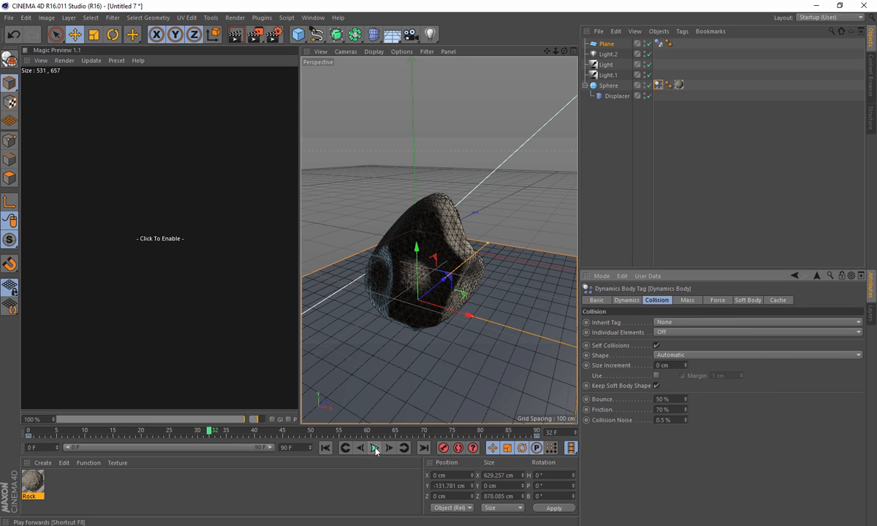
left_click(374, 447)
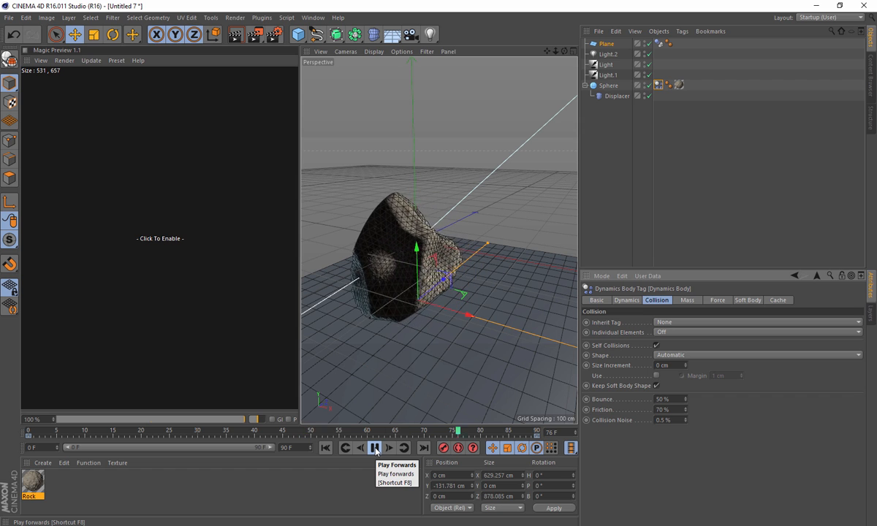
left_click(374, 447)
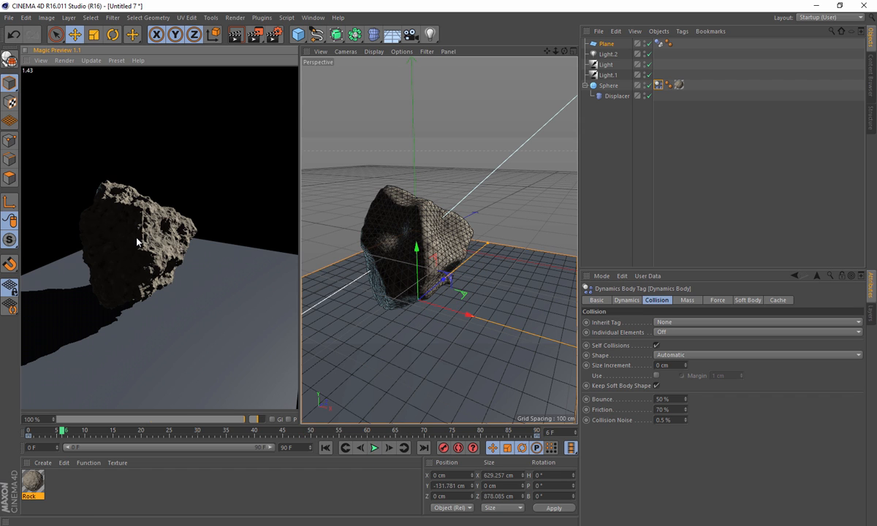
mouse_move(114, 260)
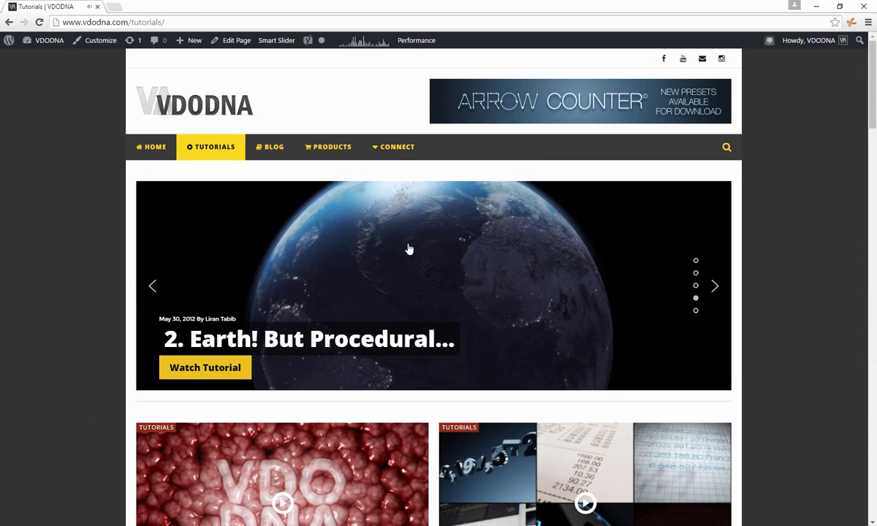
Open the VDODNA Products page and scroll to its footer with subscribe and social links.
scroll("down", 3)
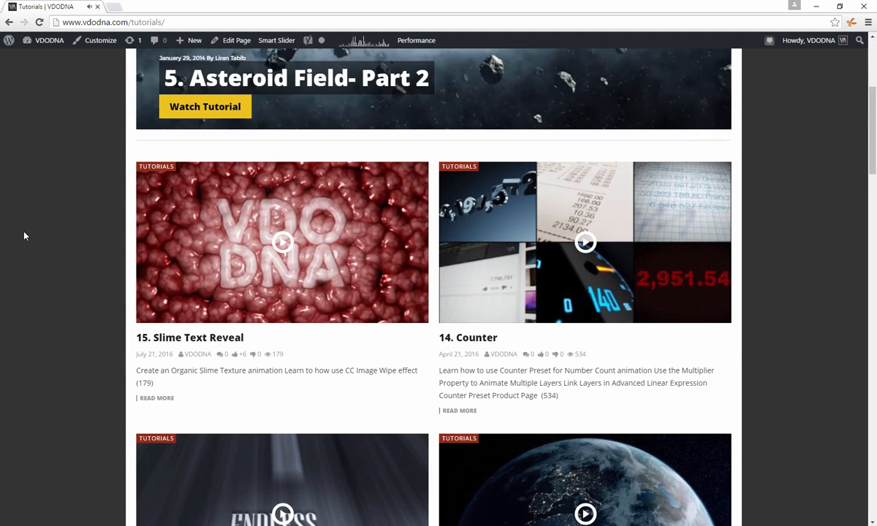
mouse_move(233, 264)
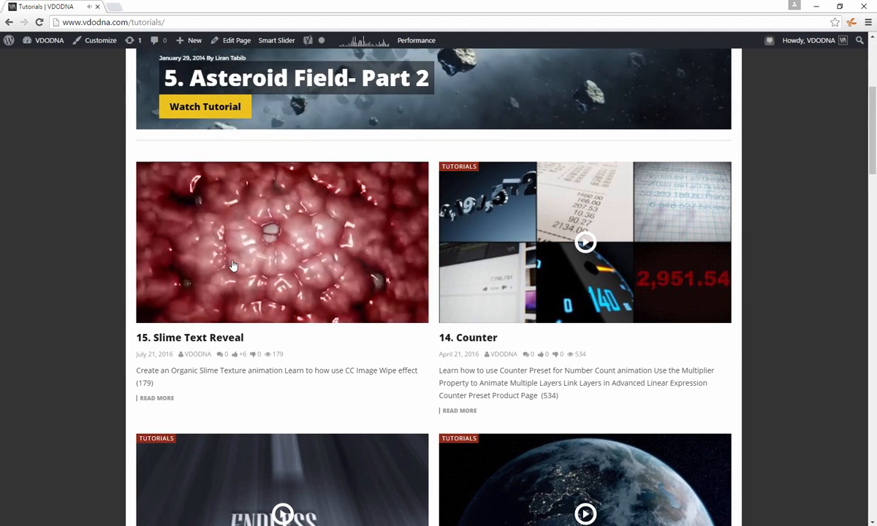
scroll("down", 3)
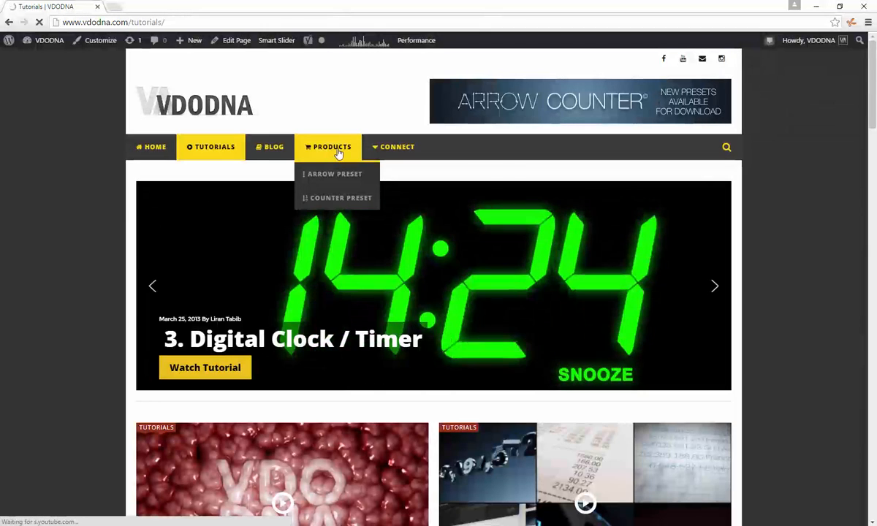
left_click(332, 146)
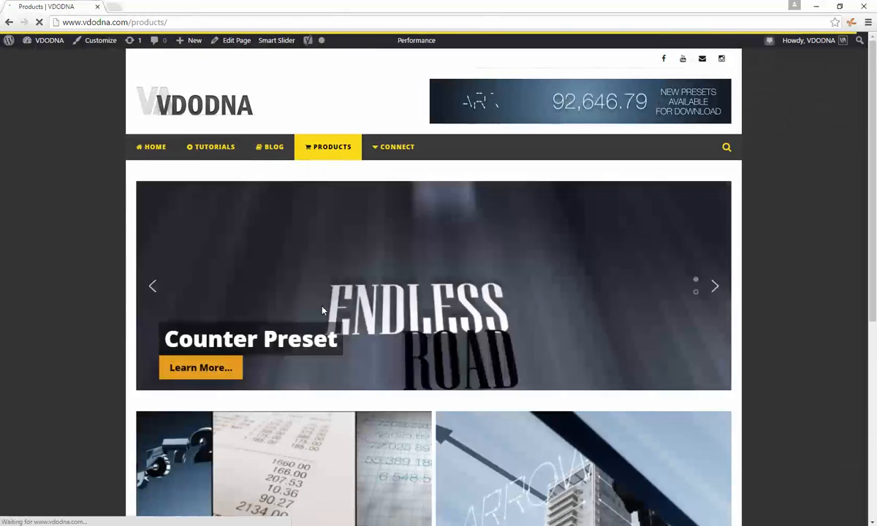
scroll("down", 3)
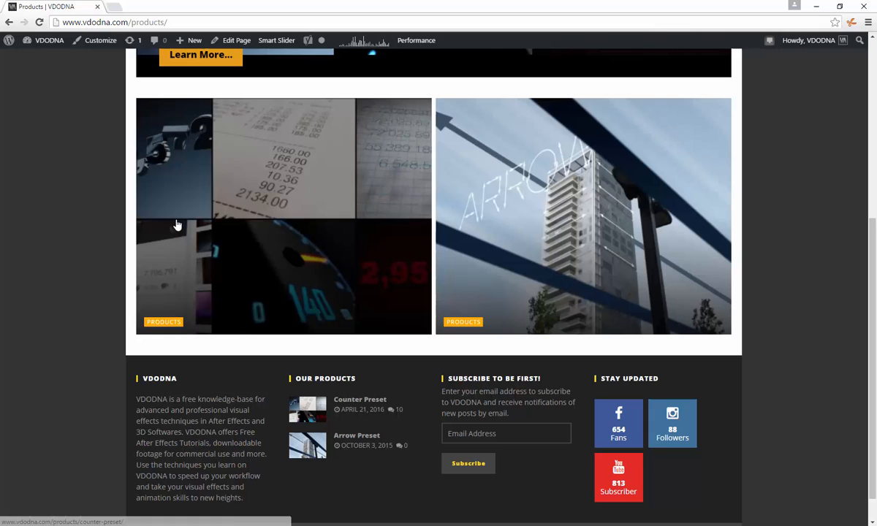
scroll("down", 3)
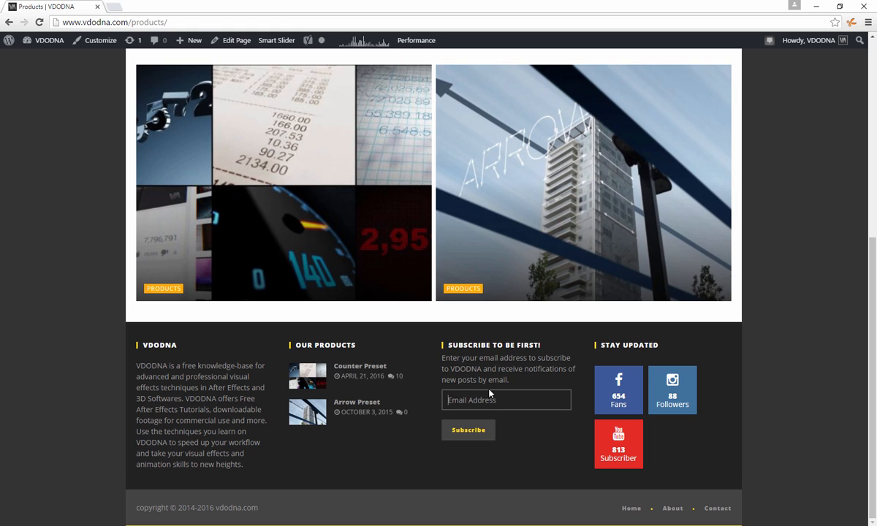
mouse_move(619, 412)
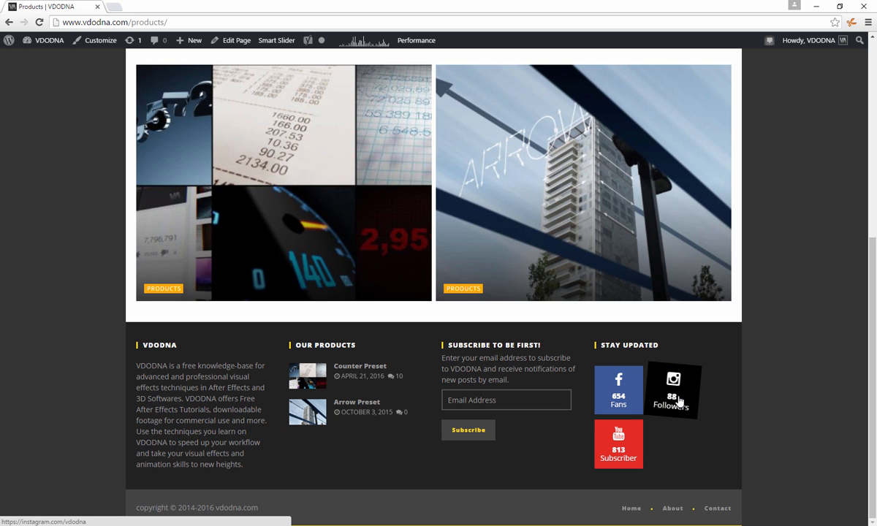
mouse_move(734, 451)
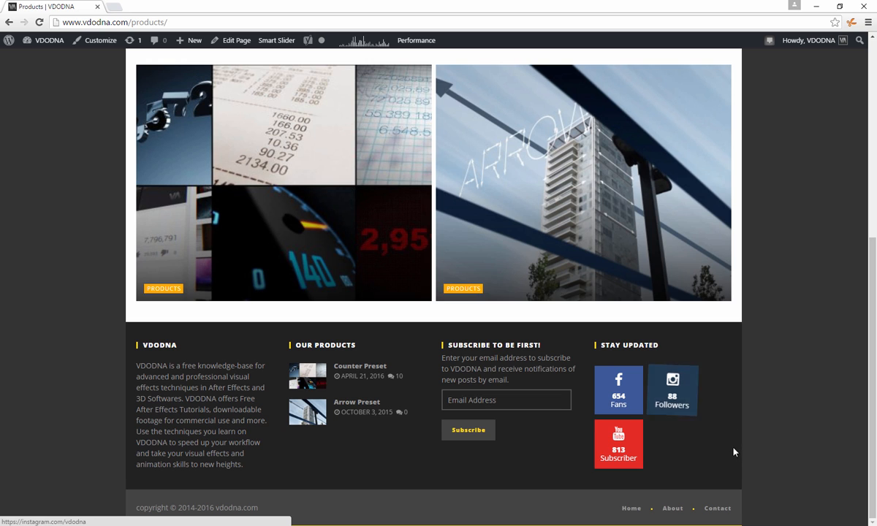